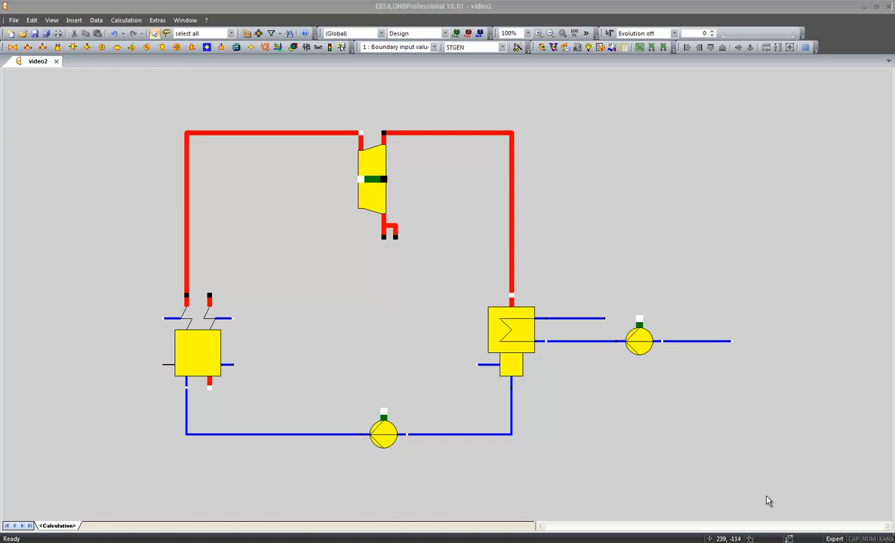
{"action": "mouse_move", "coordinate": [435, 105]}
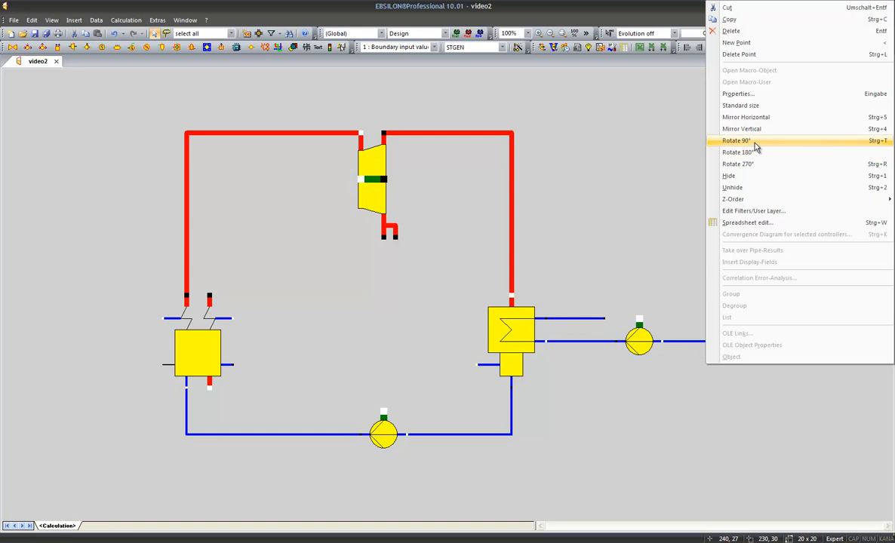
Rotate the boundary input 90° to face the line and enter its pressure of 1 bar.
{"action": "left_click", "coordinate": [736, 140]}
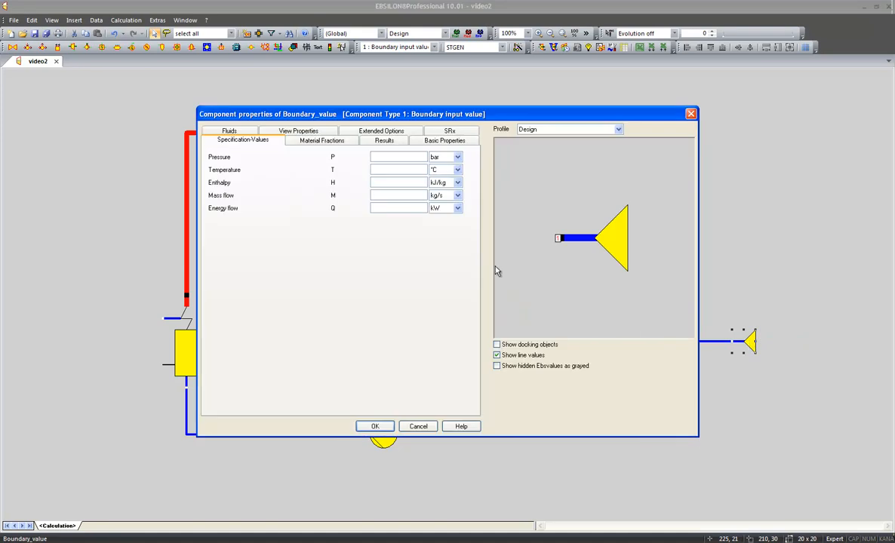
{"action": "left_click", "coordinate": [398, 157]}
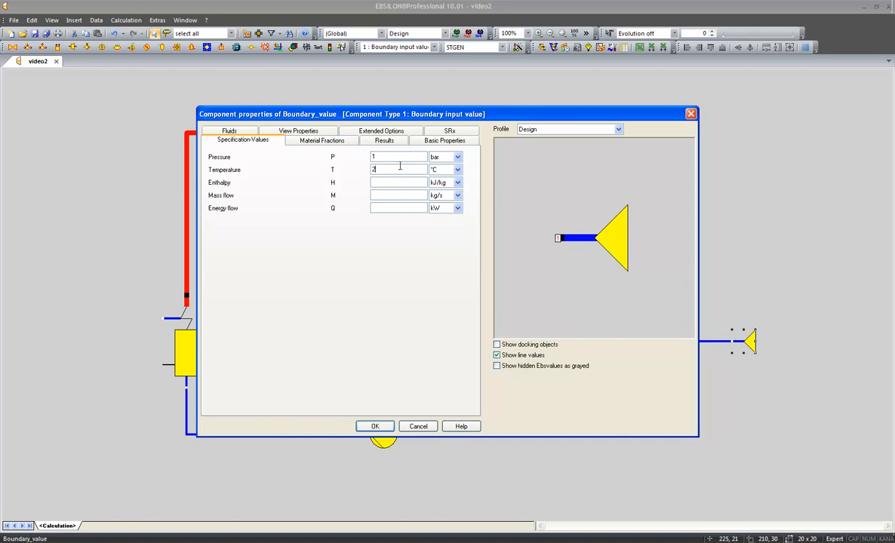
{"action": "type", "text": "0"}
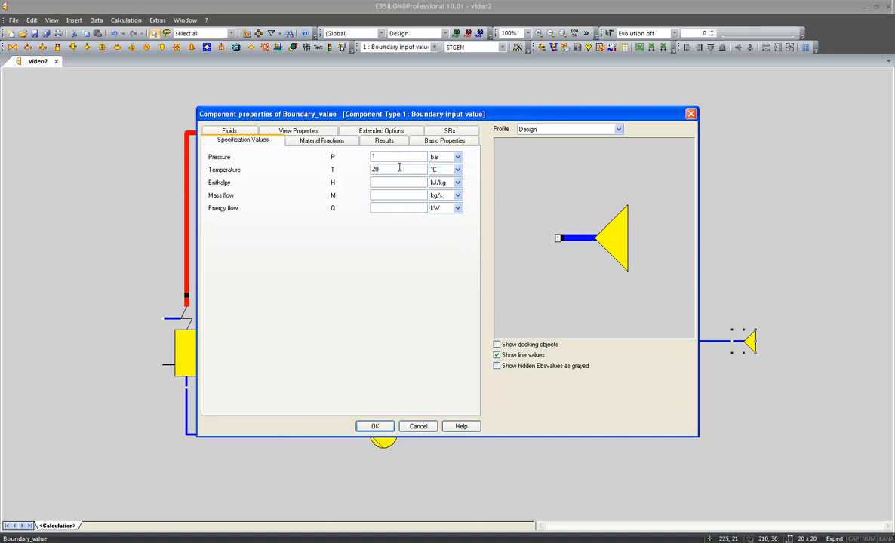
{"action": "mouse_move", "coordinate": [400, 211]}
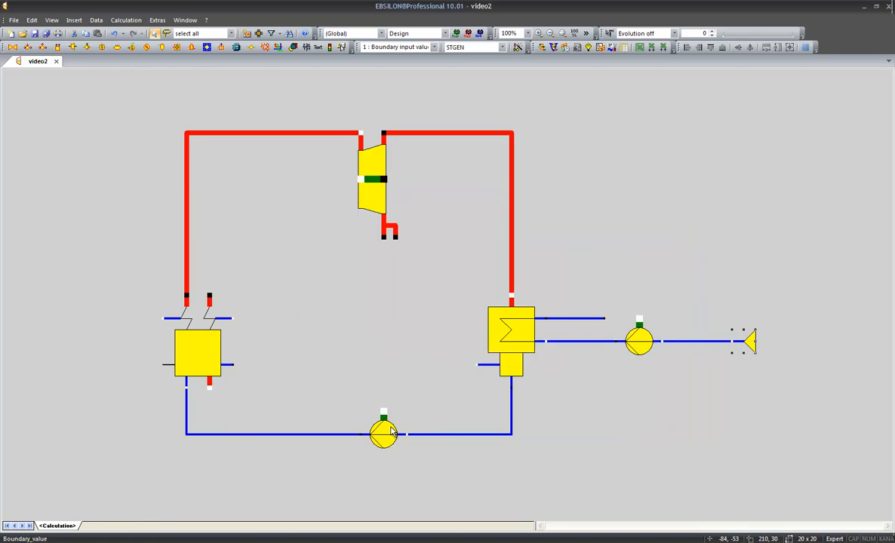
{"action": "mouse_move", "coordinate": [747, 316]}
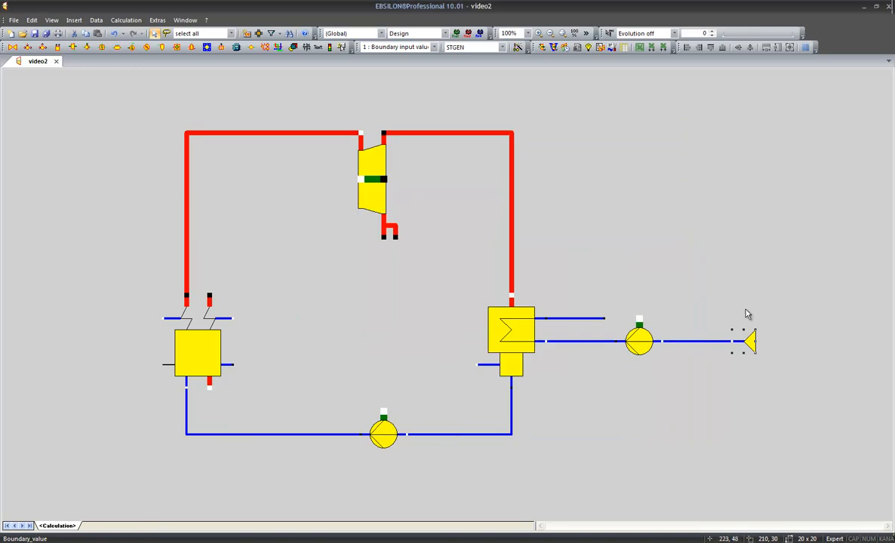
{"action": "mouse_move", "coordinate": [729, 368]}
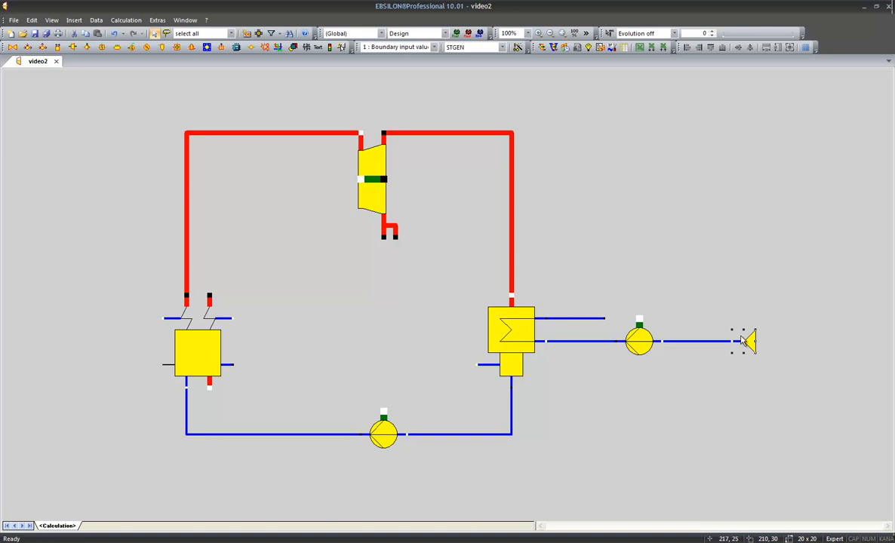
Place a General input value (33) on the red steam line fixing mass flow M at 120 kg/s.
{"action": "left_click", "coordinate": [250, 47]}
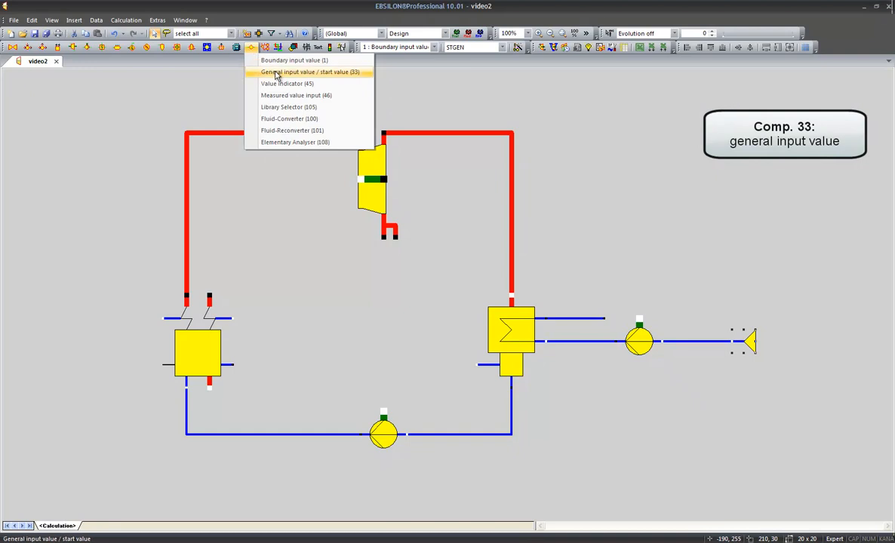
{"action": "left_click", "coordinate": [311, 71]}
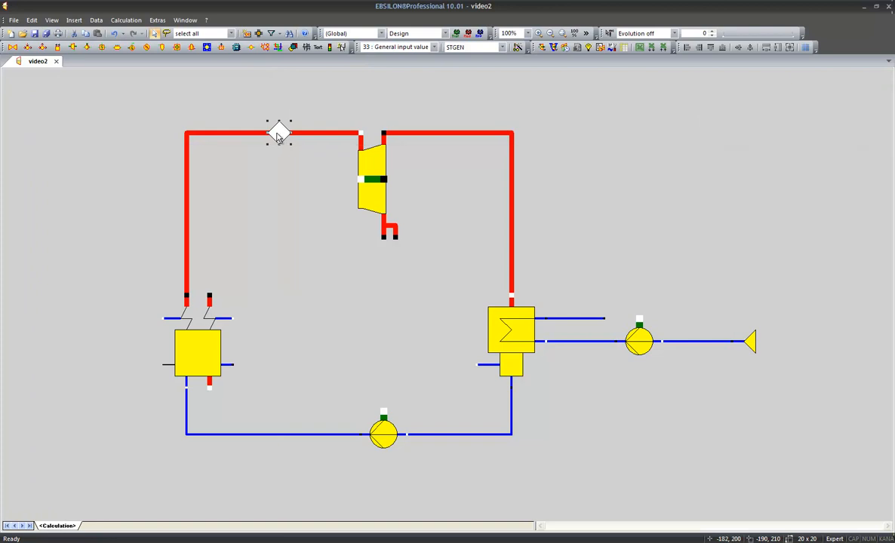
{"action": "double_click", "coordinate": [280, 133]}
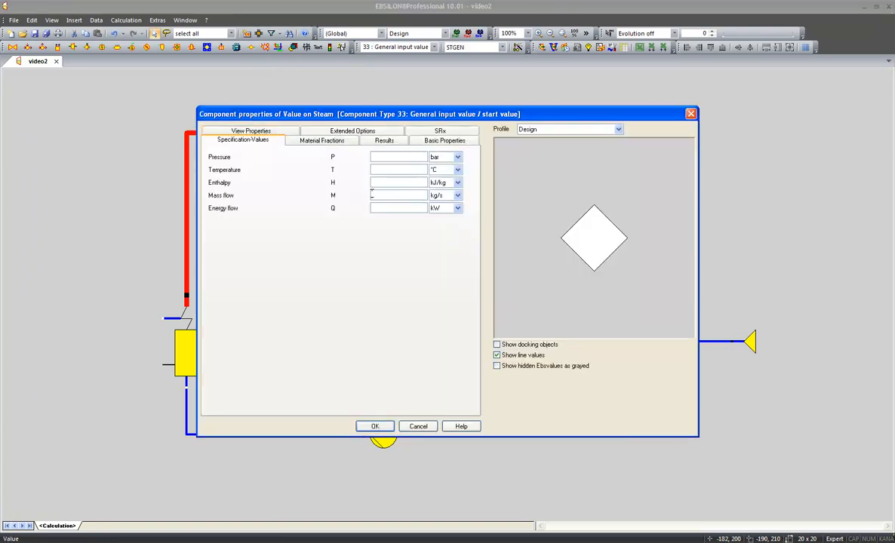
{"action": "type", "text": "2"}
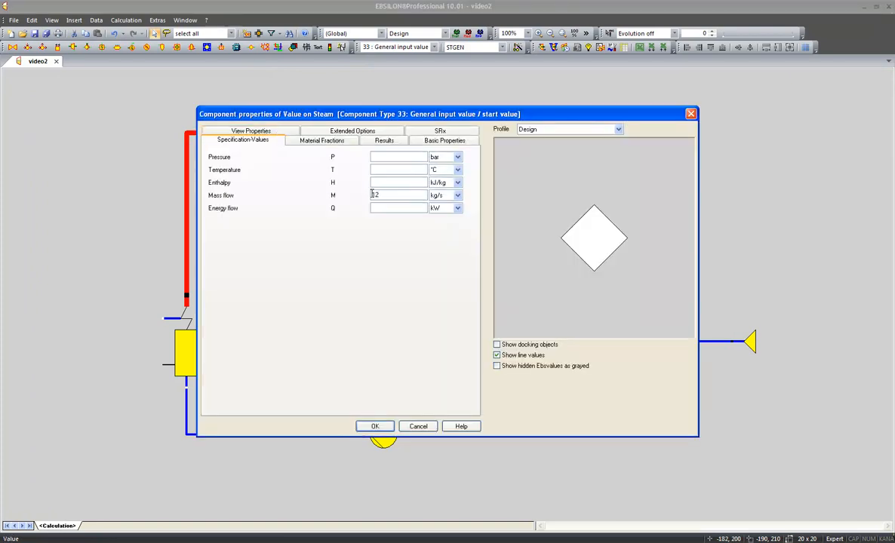
{"action": "type", "text": "120"}
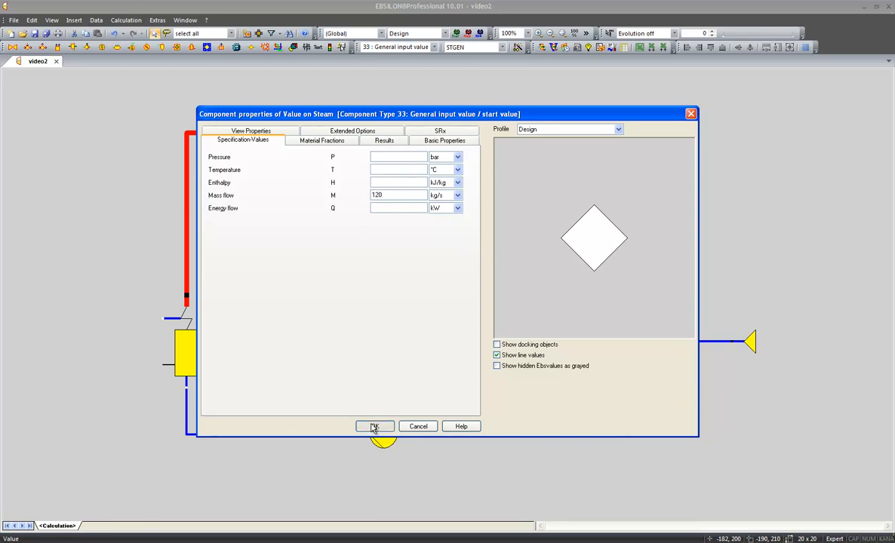
{"action": "left_click", "coordinate": [374, 425]}
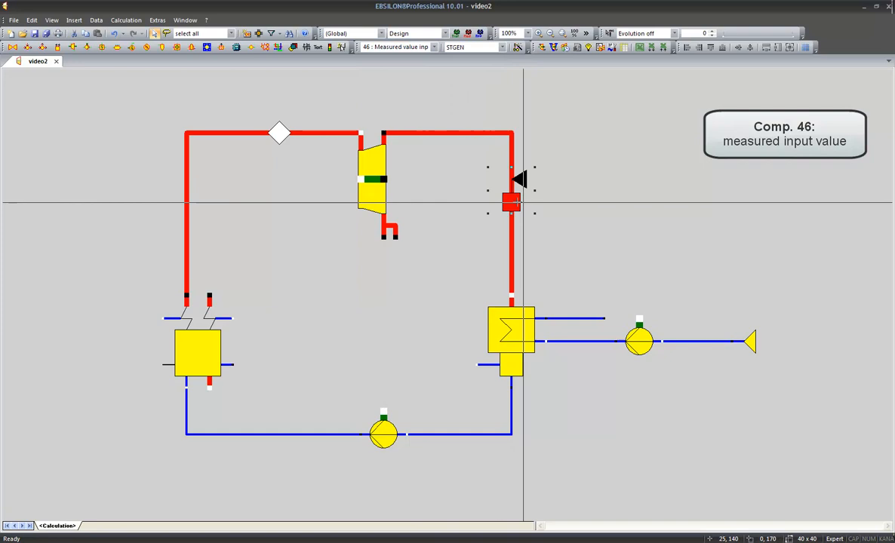
Configure the measuring point on the red steam line as MEASM = 50 mbar.
{"action": "right_click", "coordinate": [511, 199]}
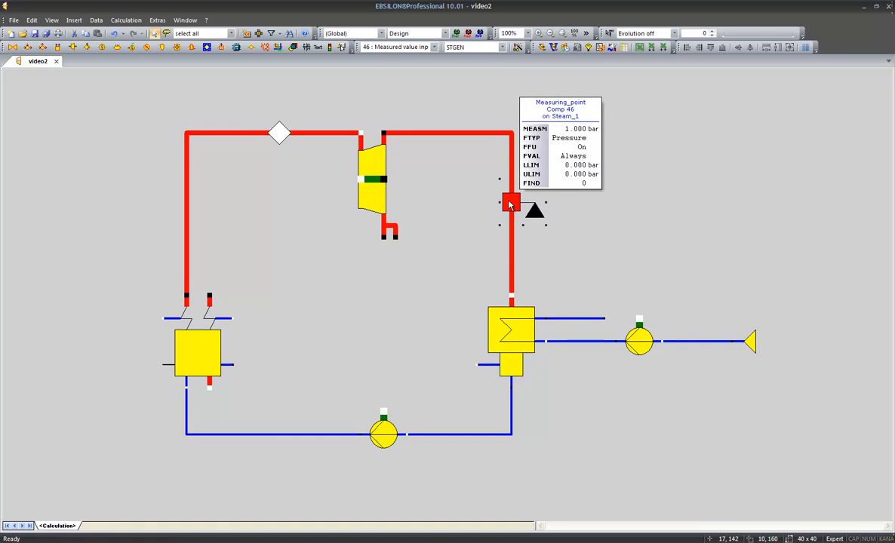
{"action": "double_click", "coordinate": [510, 202]}
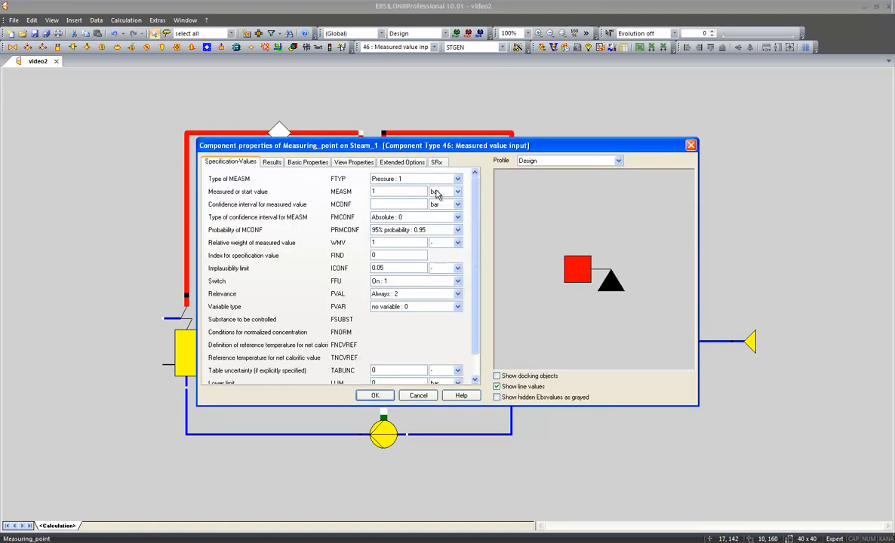
{"action": "left_click", "coordinate": [456, 191]}
{"action": "type", "text": "50"}
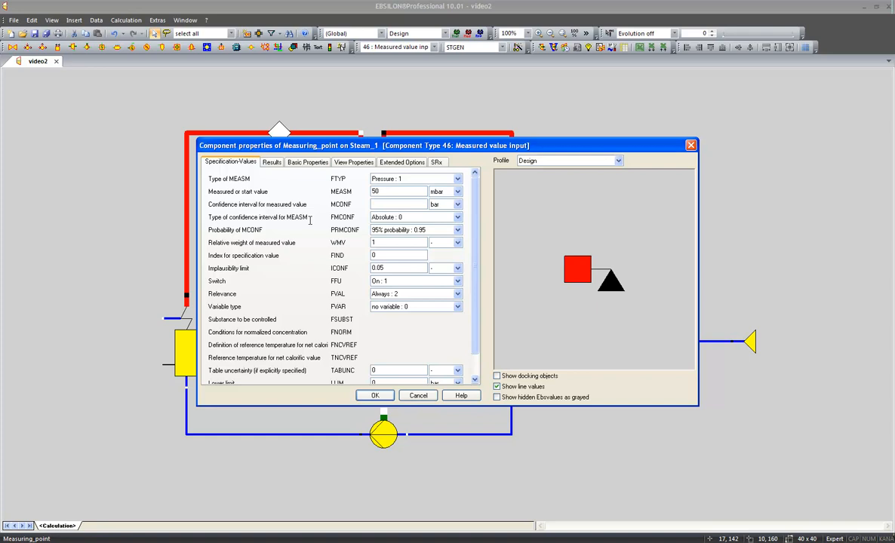
{"action": "left_click", "coordinate": [375, 396]}
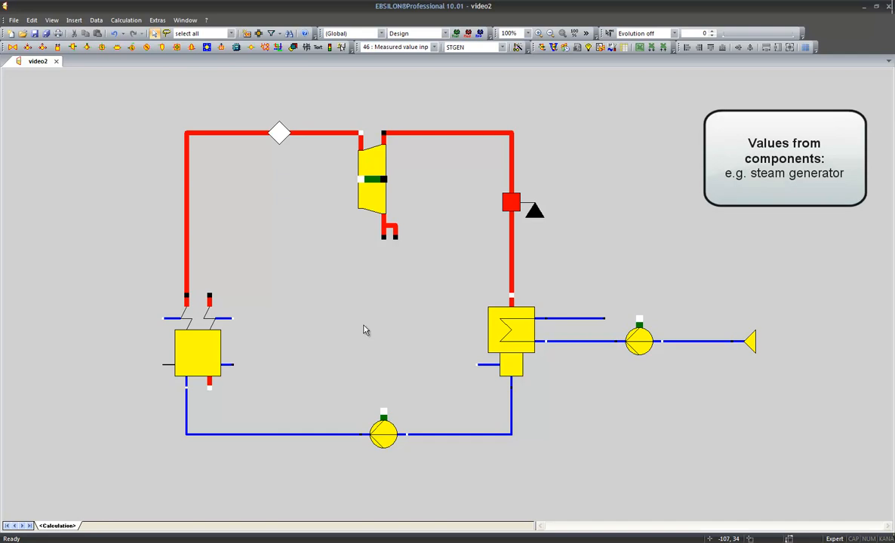
{"action": "mouse_move", "coordinate": [196, 355]}
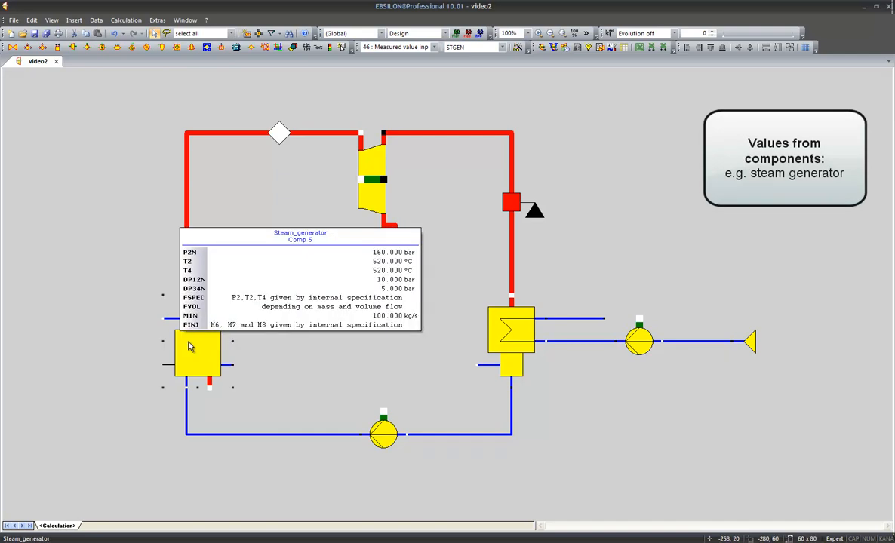
{"action": "double_click", "coordinate": [196, 355]}
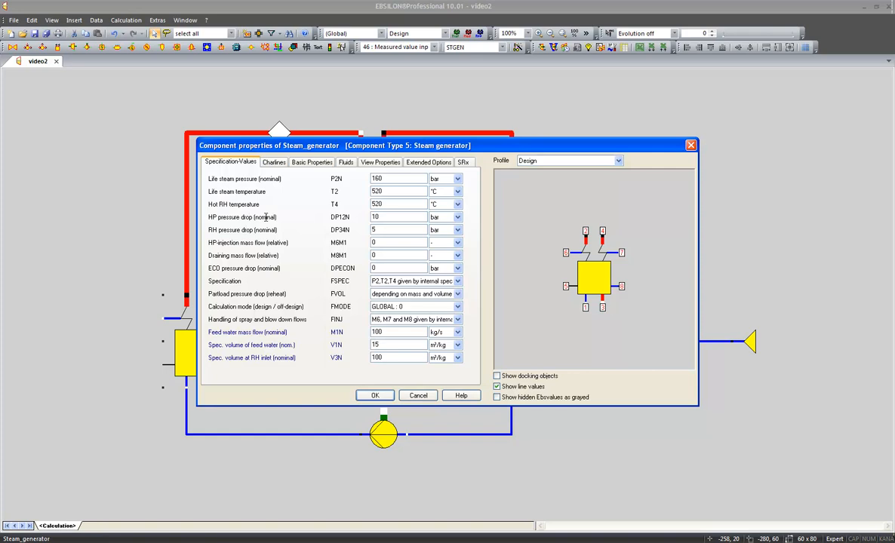
{"action": "mouse_move", "coordinate": [585, 231]}
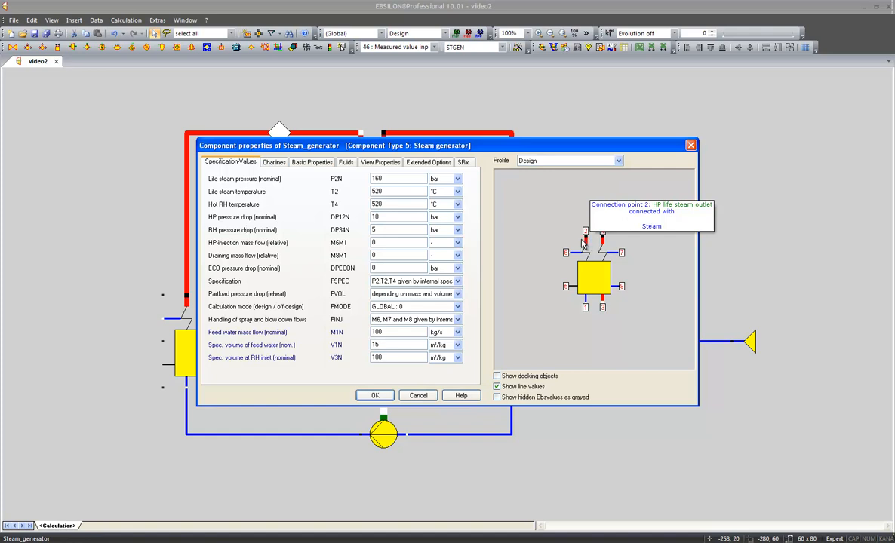
{"action": "left_click", "coordinate": [374, 395]}
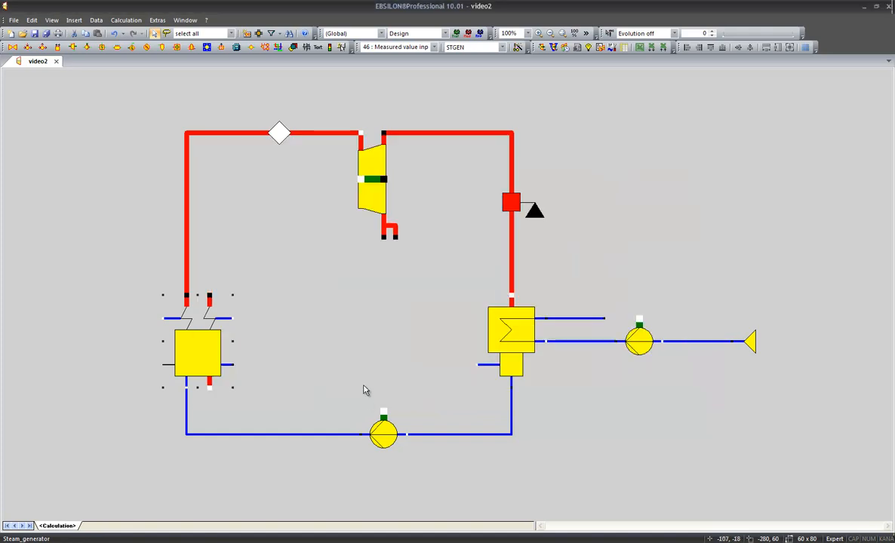
{"action": "mouse_move", "coordinate": [360, 355]}
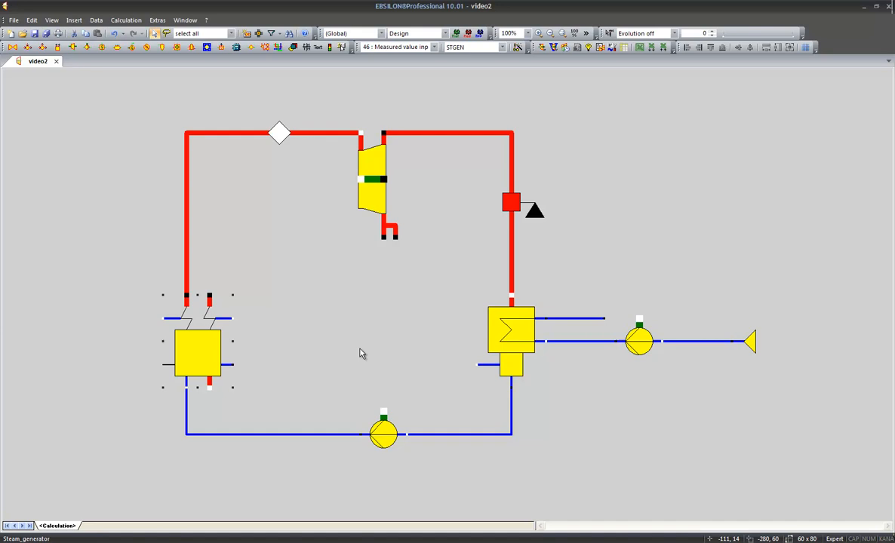
{"action": "mouse_move", "coordinate": [752, 341]}
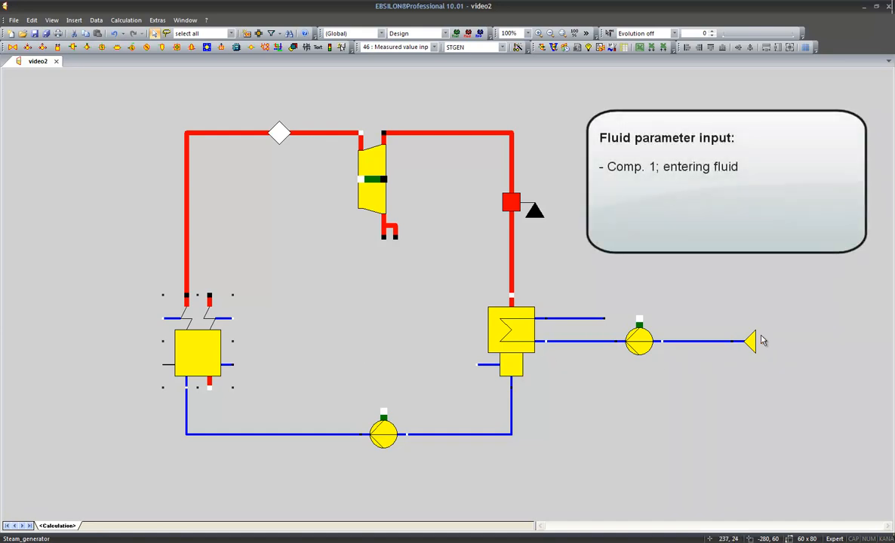
{"action": "mouse_move", "coordinate": [748, 344]}
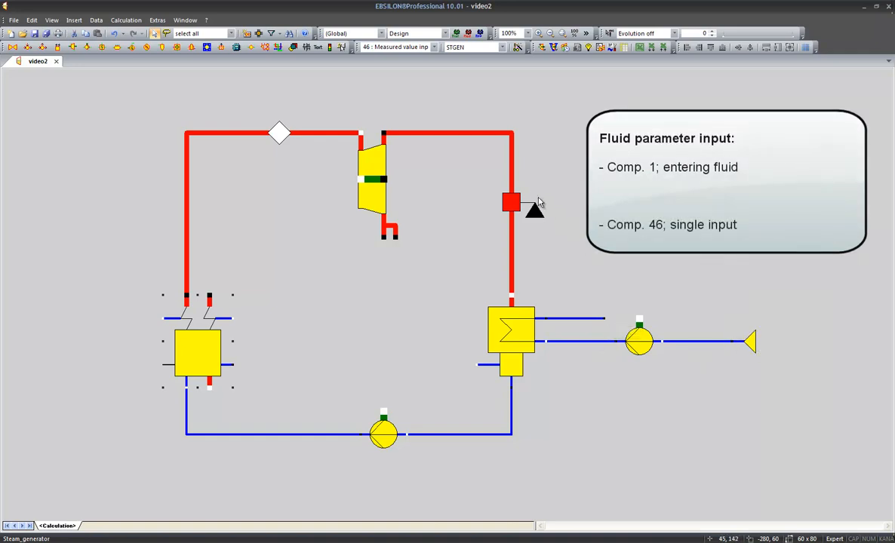
{"action": "mouse_move", "coordinate": [544, 234]}
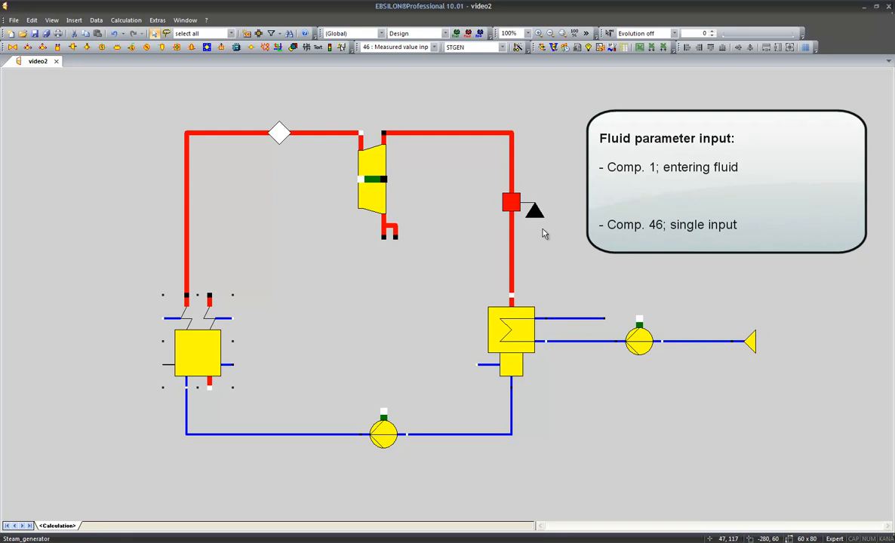
{"action": "mouse_move", "coordinate": [528, 211]}
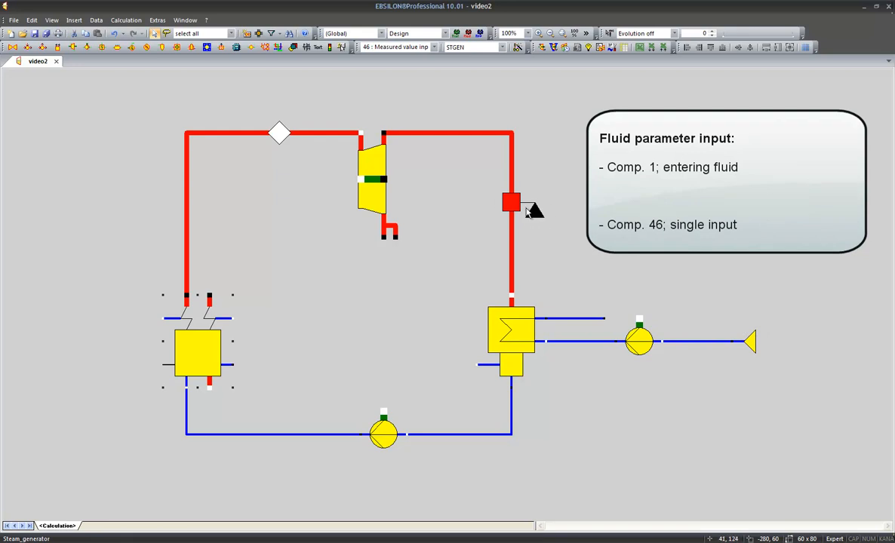
{"action": "double_click", "coordinate": [510, 203]}
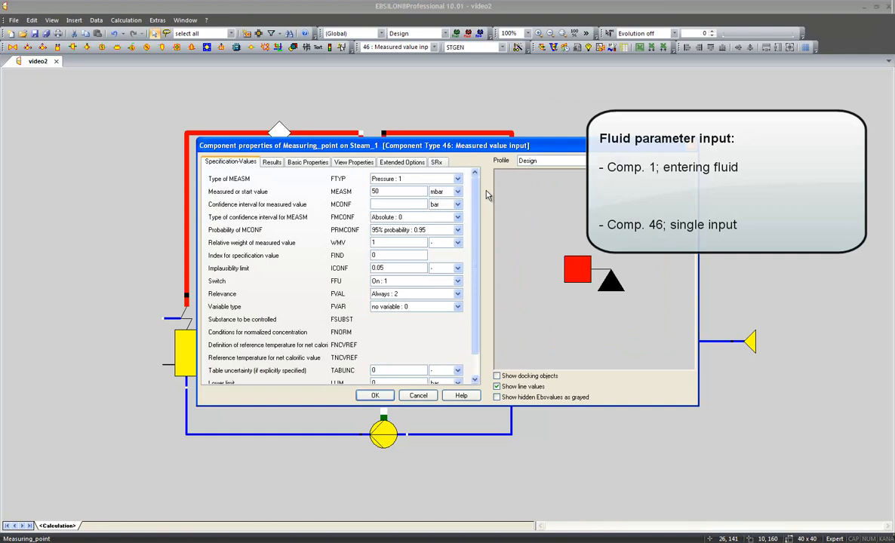
{"action": "left_click", "coordinate": [457, 178]}
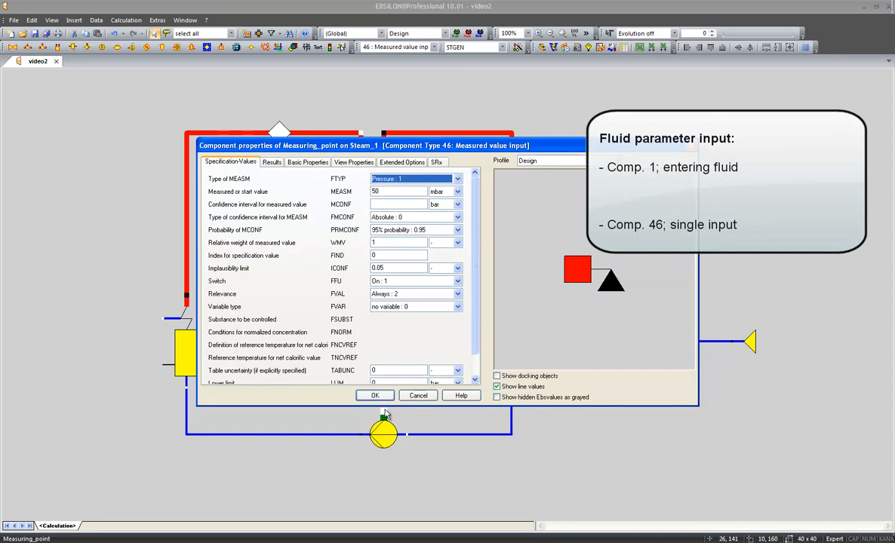
{"action": "left_click", "coordinate": [374, 396]}
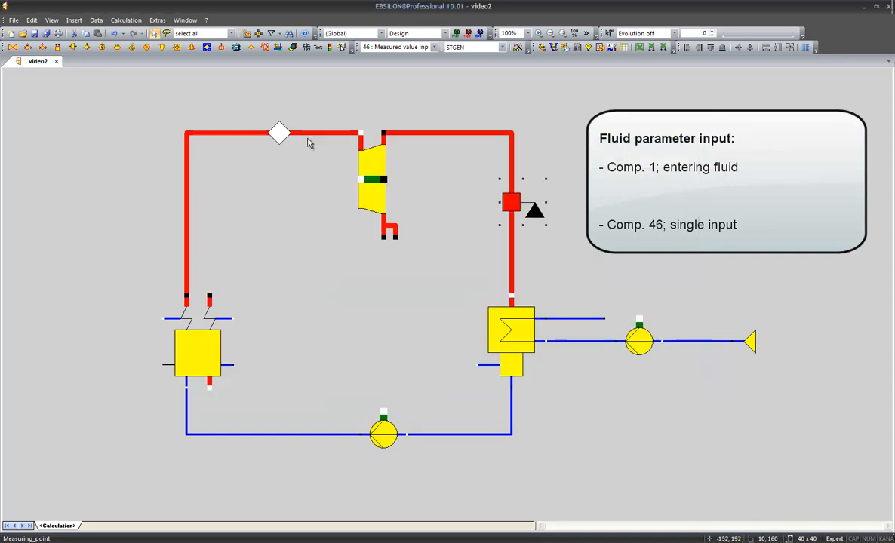
{"action": "double_click", "coordinate": [281, 133]}
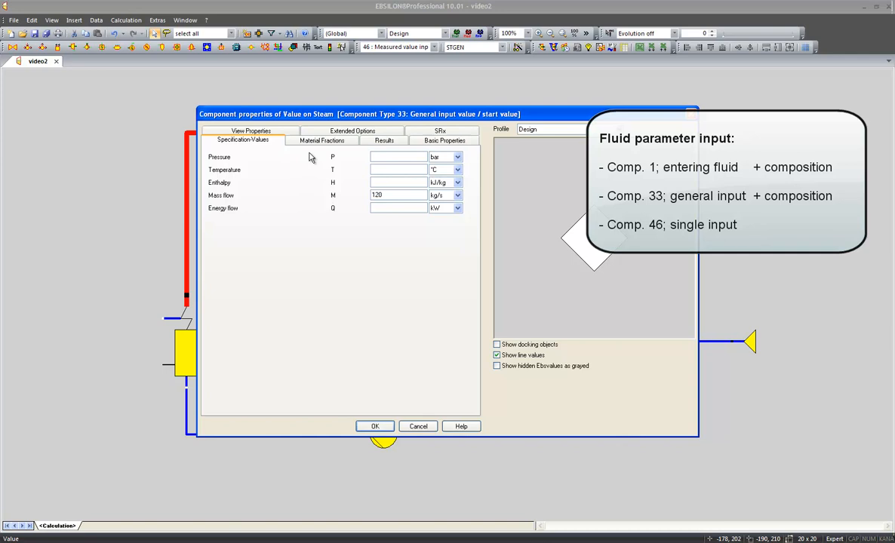
{"action": "left_click", "coordinate": [323, 140]}
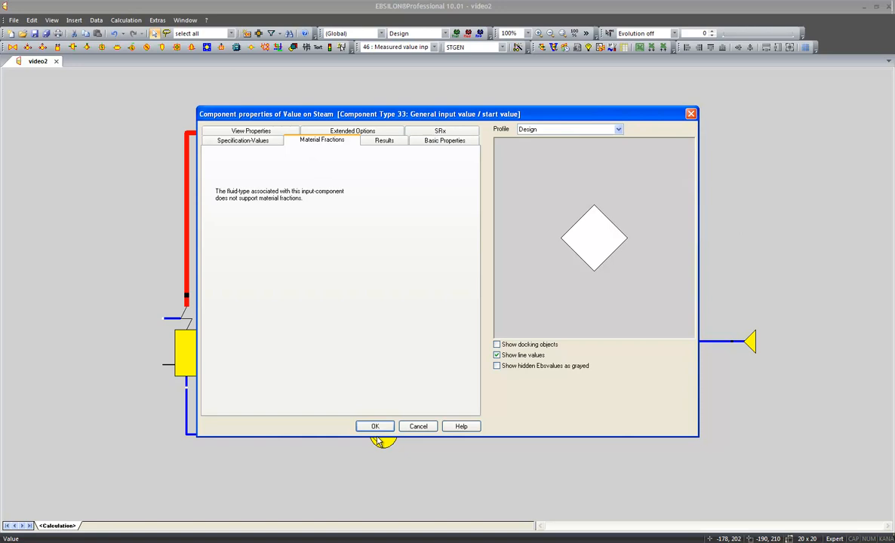
{"action": "left_click", "coordinate": [375, 426]}
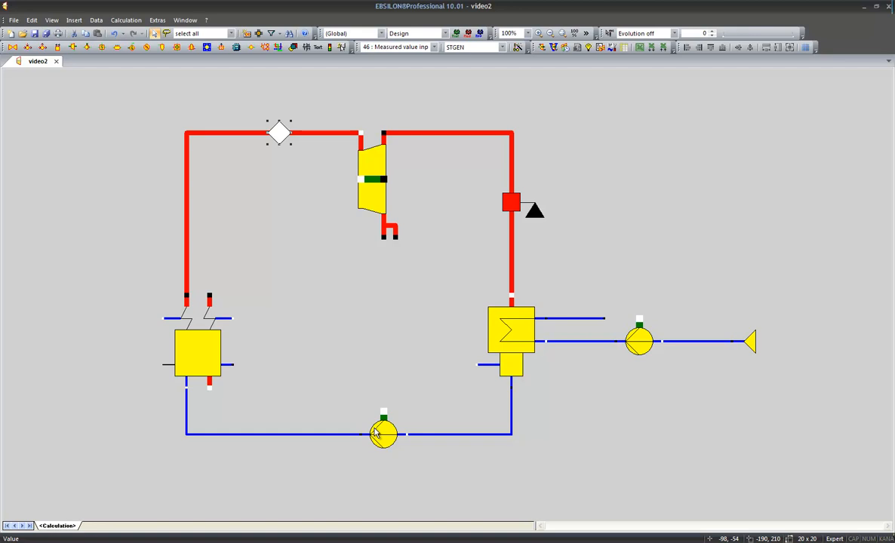
{"action": "mouse_move", "coordinate": [475, 326]}
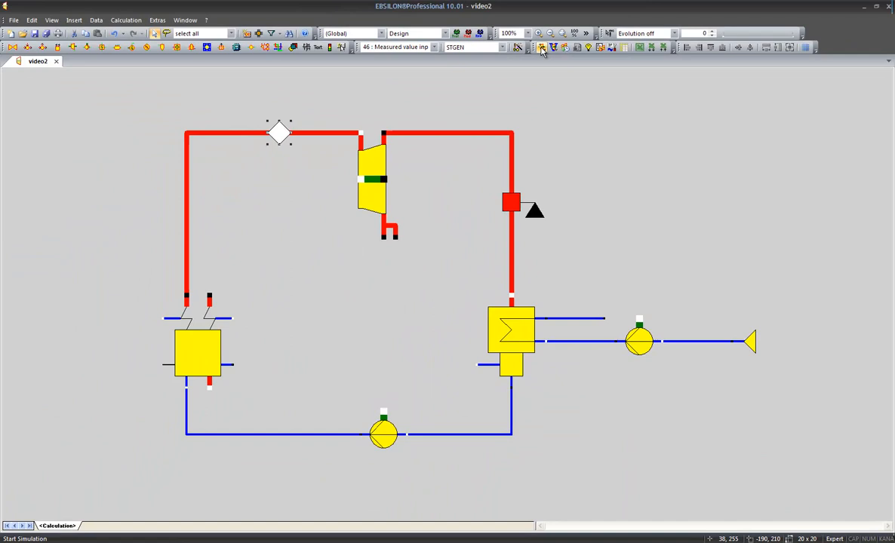
Run the simulation and acknowledge the 'Error in Input-Data! Calculation failed!' message.
{"action": "left_click", "coordinate": [541, 46]}
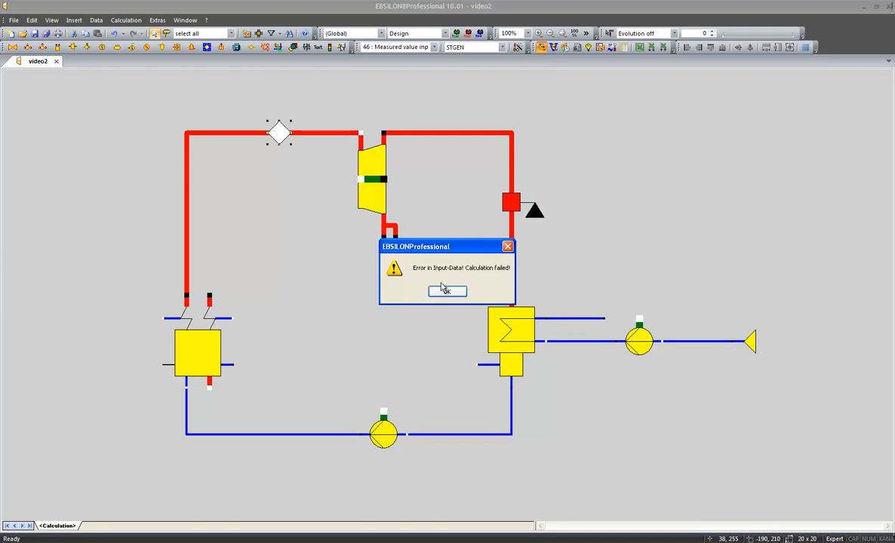
{"action": "left_click", "coordinate": [446, 292]}
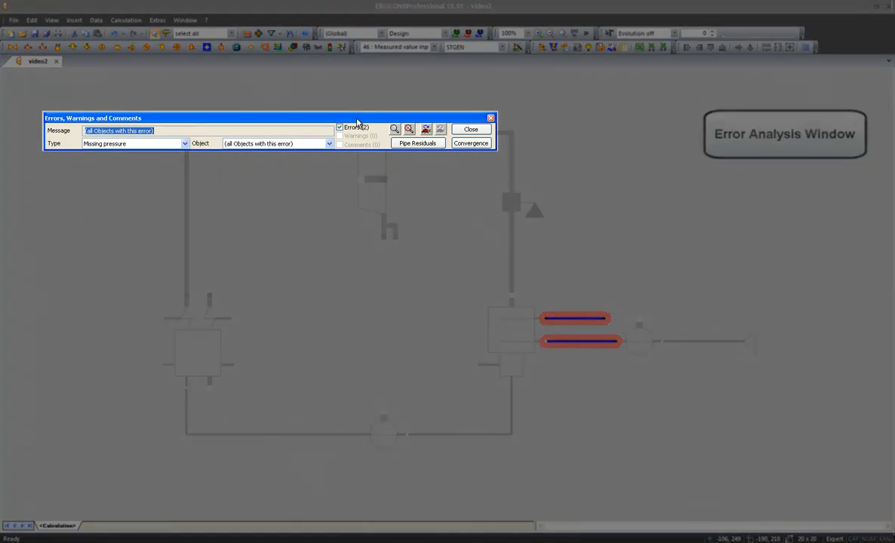
Inspect Water_2 and Water_4 as the pipes missing a pressure, then close the error window.
{"action": "left_click", "coordinate": [425, 129]}
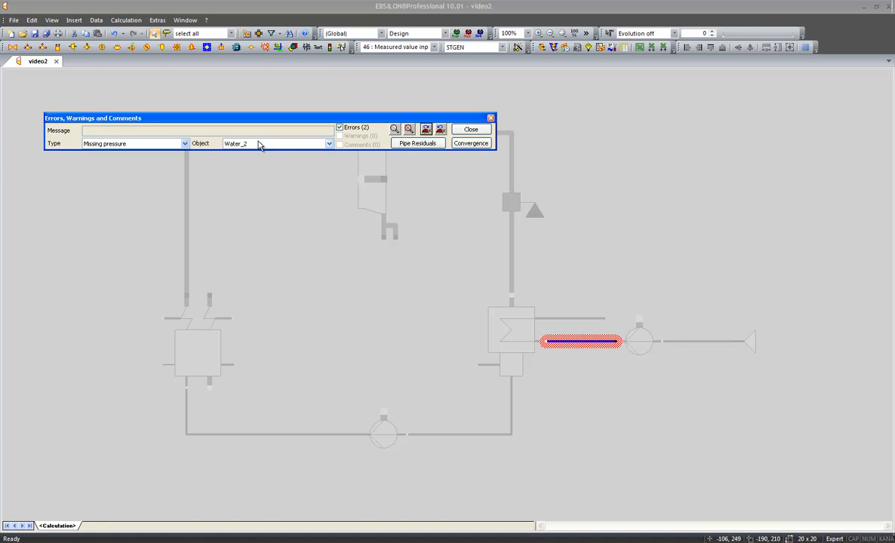
{"action": "mouse_move", "coordinate": [581, 345]}
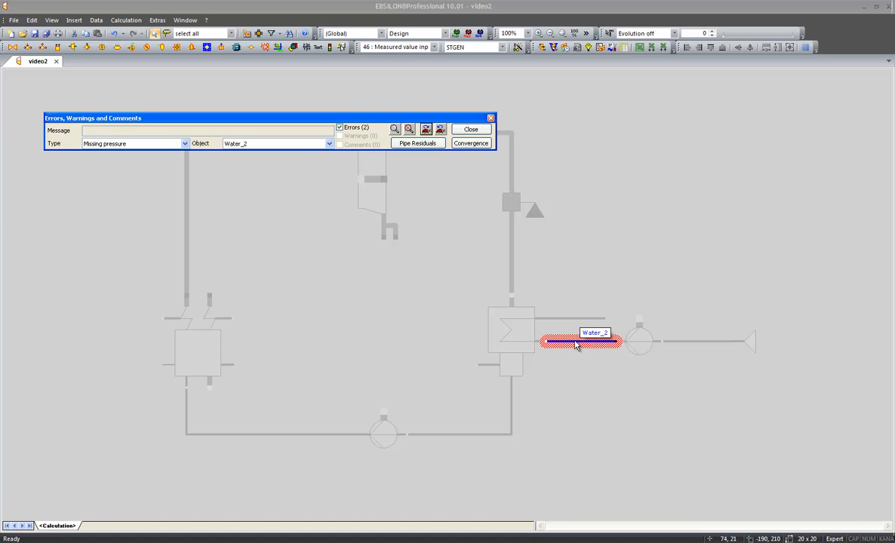
{"action": "left_click", "coordinate": [426, 128]}
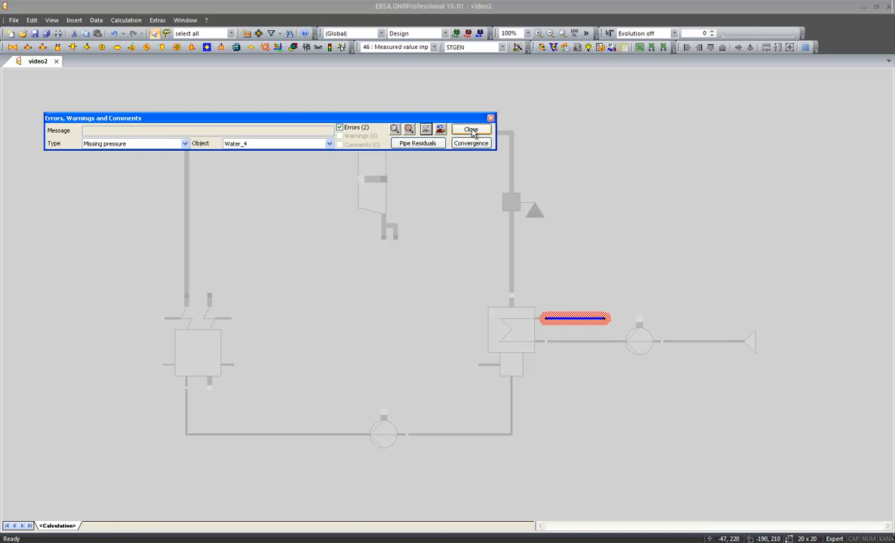
{"action": "left_click", "coordinate": [471, 130]}
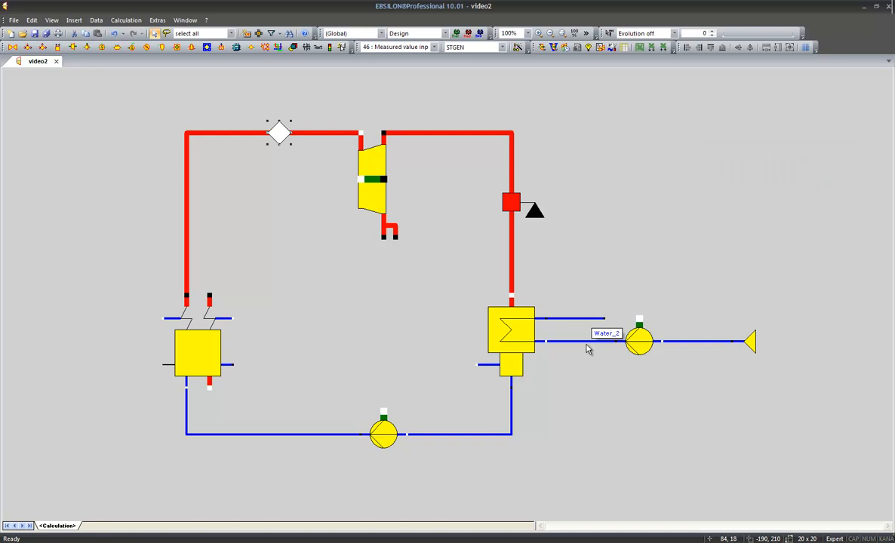
Place a Measured value input (46) on Water_2 with MEASM = 1 bar.
{"action": "left_click", "coordinate": [510, 202]}
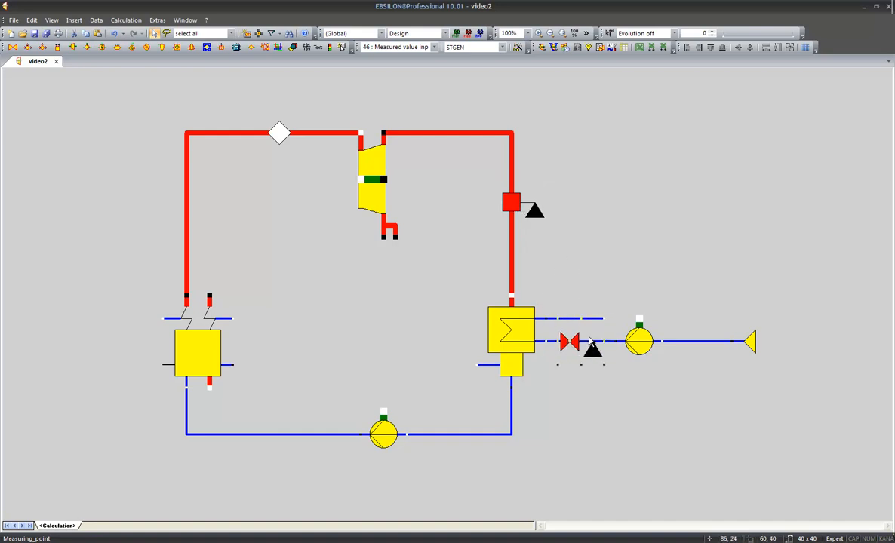
{"action": "right_click", "coordinate": [571, 341]}
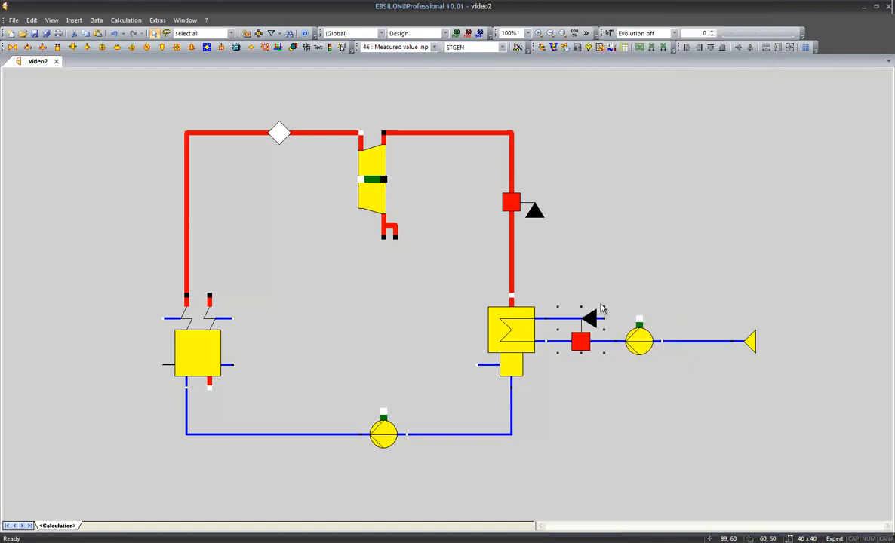
{"action": "double_click", "coordinate": [580, 342]}
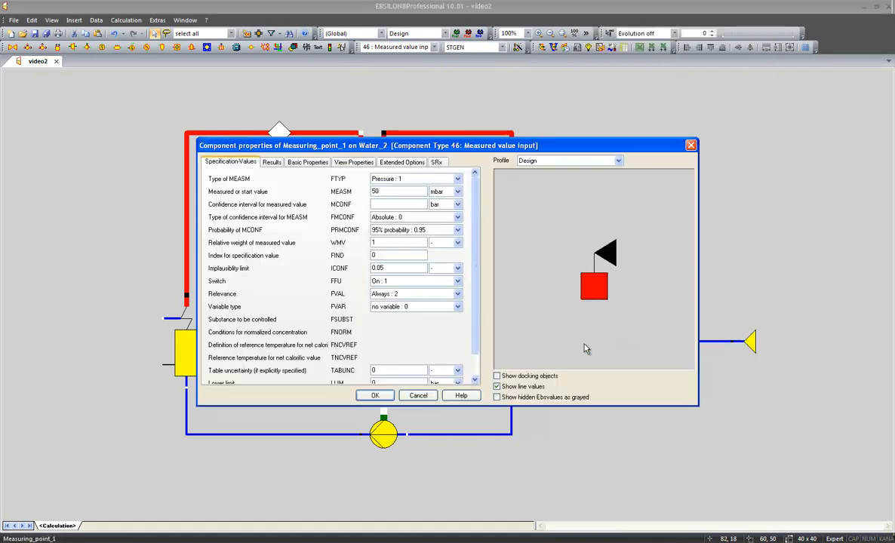
{"action": "left_click", "coordinate": [456, 190]}
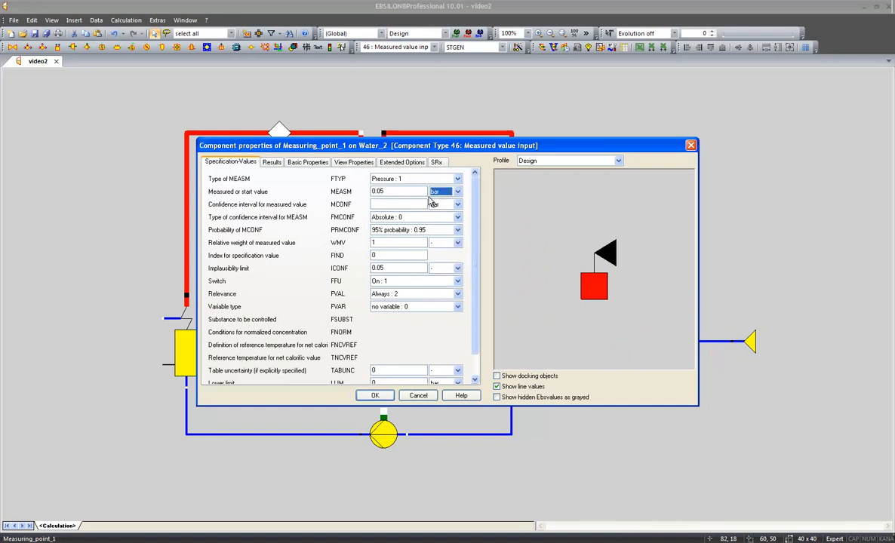
{"action": "type", "text": "1"}
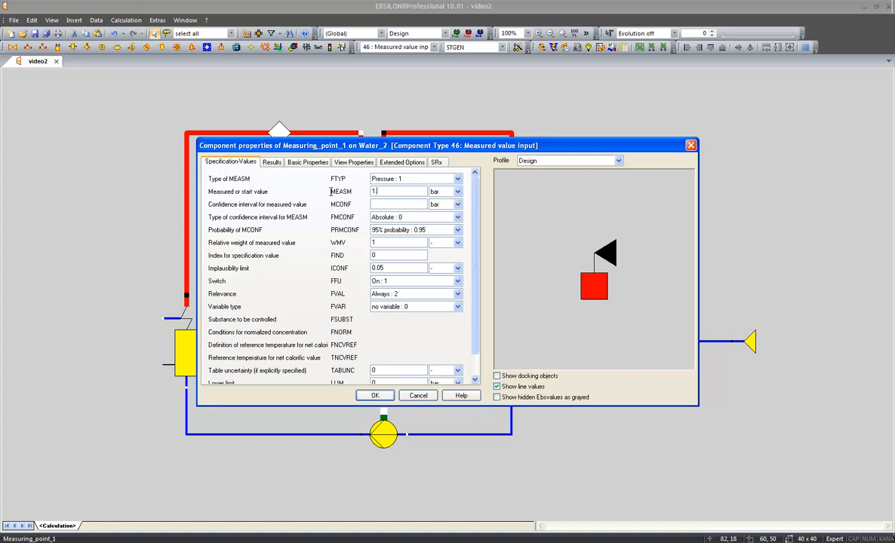
{"action": "left_click", "coordinate": [374, 395]}
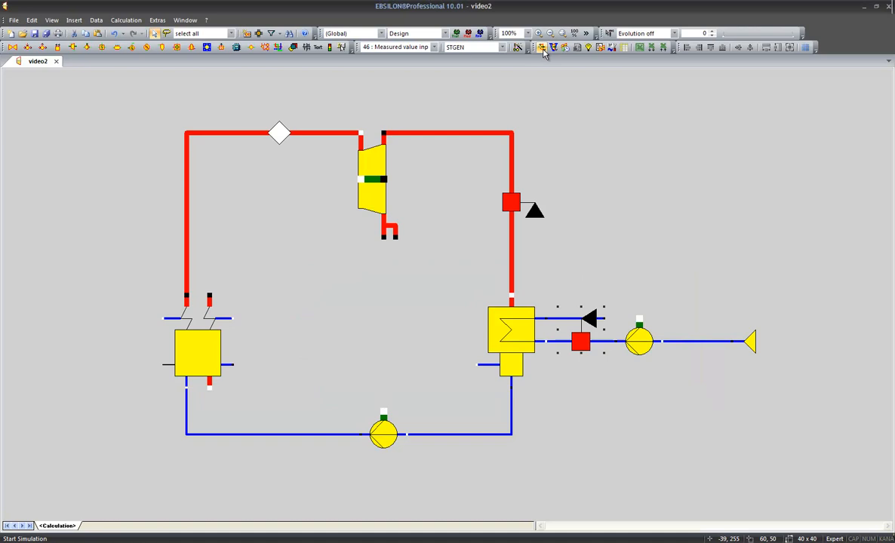
Rerun the simulation, now finishing with errors after 17 iterations.
{"action": "left_click", "coordinate": [542, 47]}
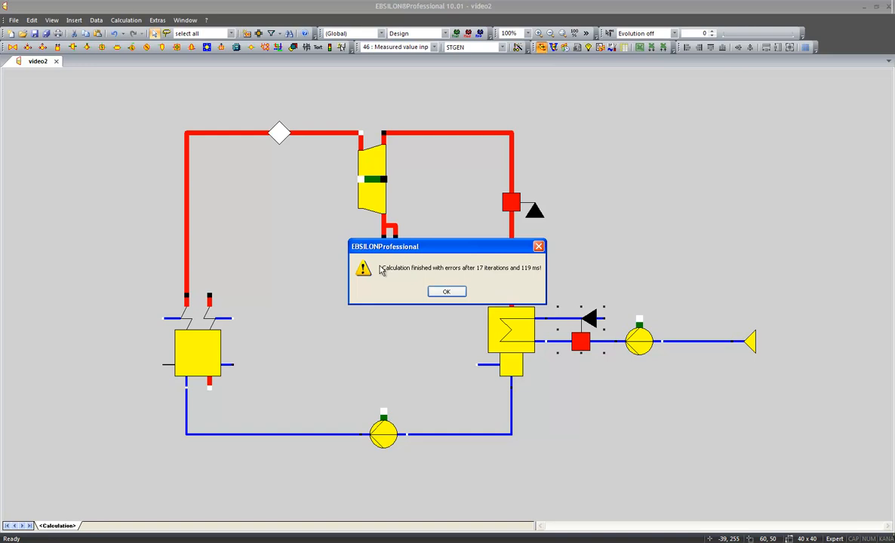
{"action": "mouse_move", "coordinate": [393, 275]}
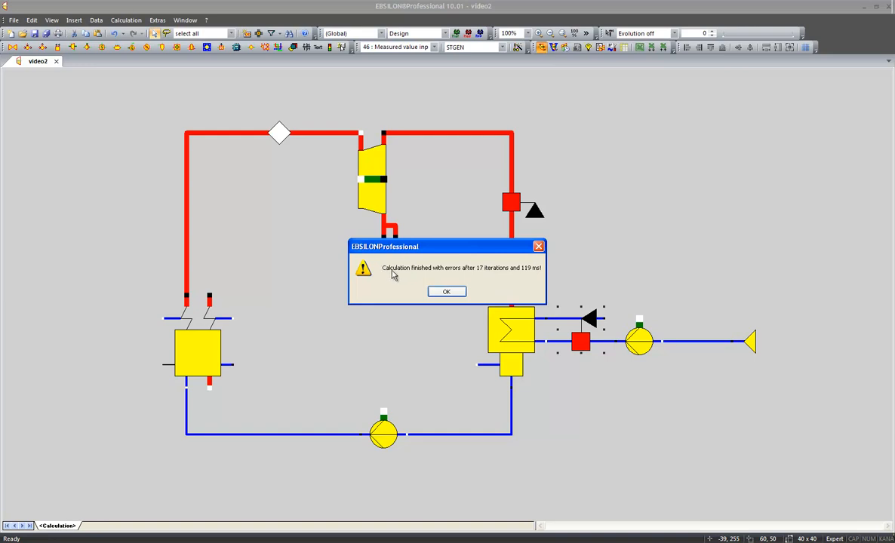
{"action": "mouse_move", "coordinate": [477, 274]}
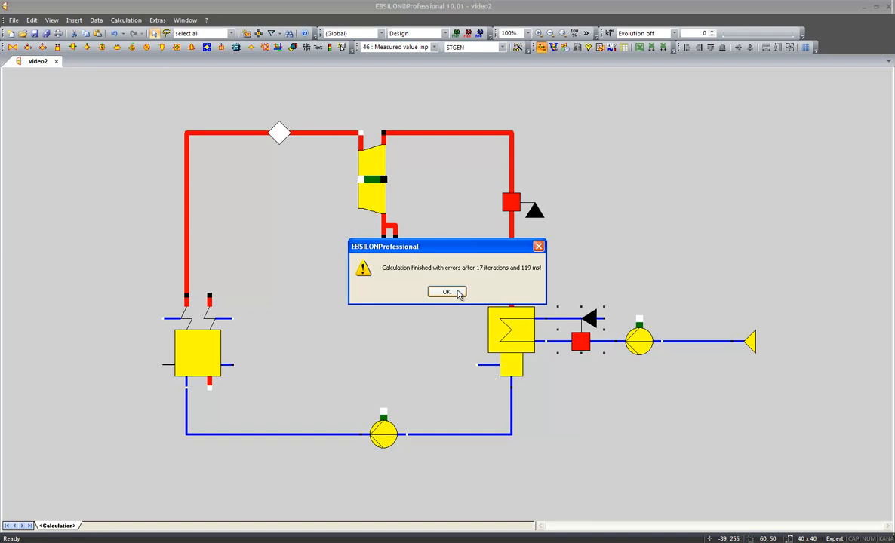
Acknowledge the message and select the 'Overdetermination in pressure' error, locating it on the Steam pipe.
{"action": "left_click", "coordinate": [446, 292]}
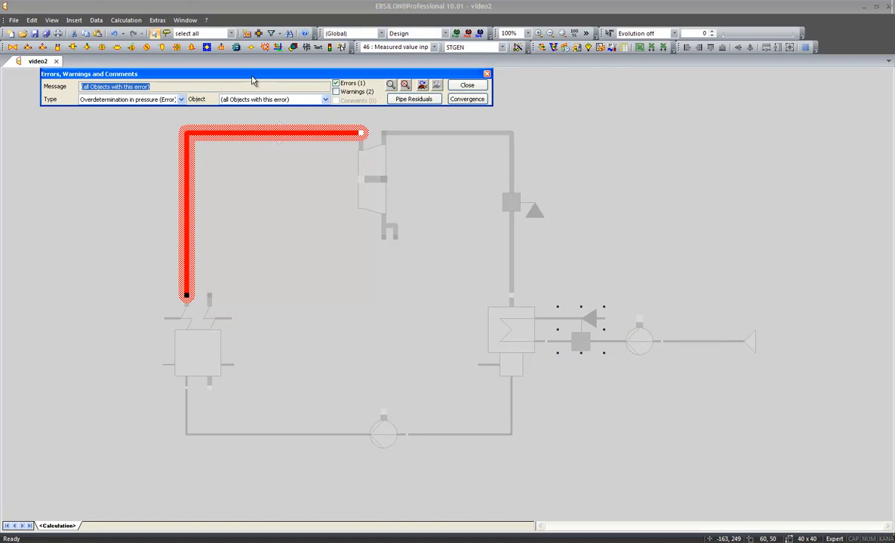
{"action": "mouse_move", "coordinate": [193, 106]}
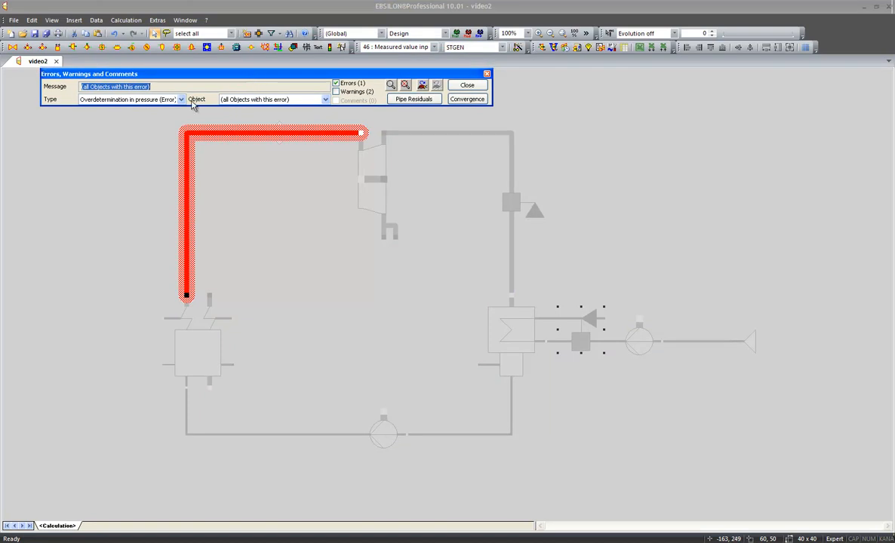
{"action": "left_click", "coordinate": [181, 99]}
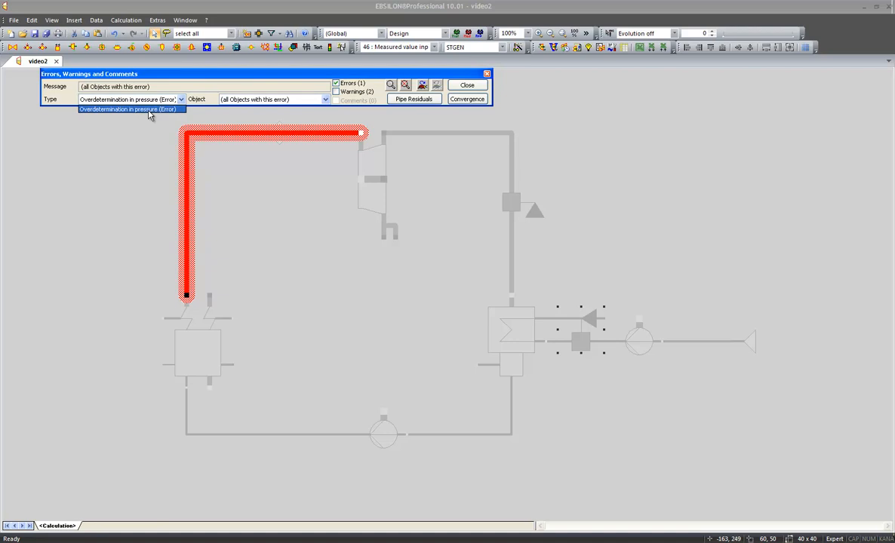
{"action": "left_click", "coordinate": [128, 109]}
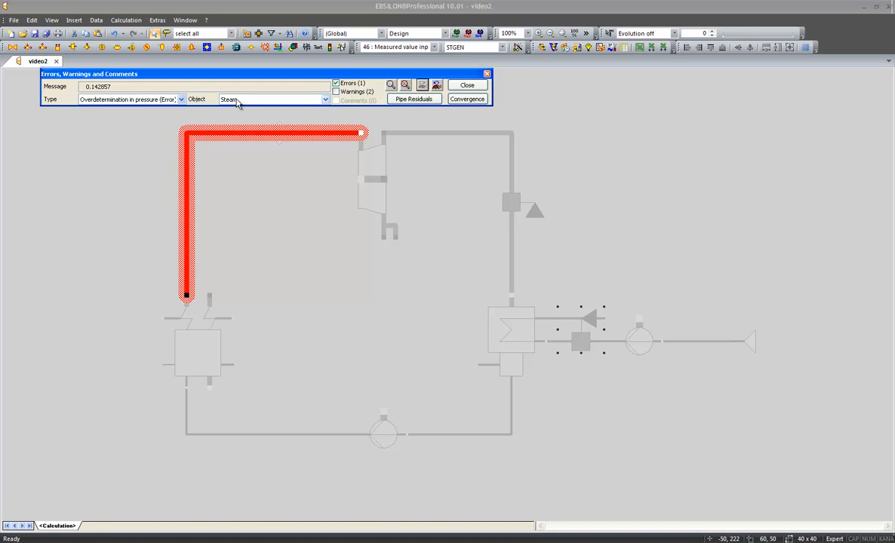
{"action": "mouse_move", "coordinate": [249, 137]}
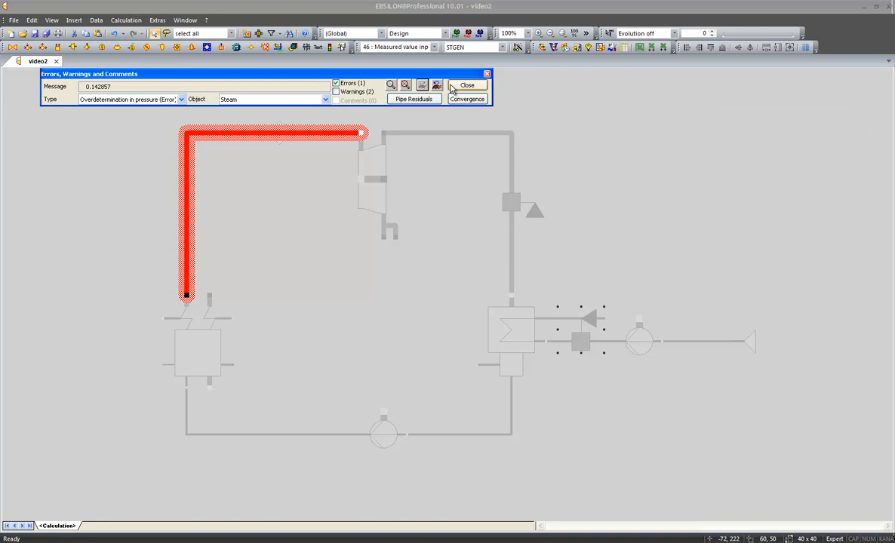
Close the error window and review the Steam_generator specification values unchanged.
{"action": "left_click", "coordinate": [466, 85]}
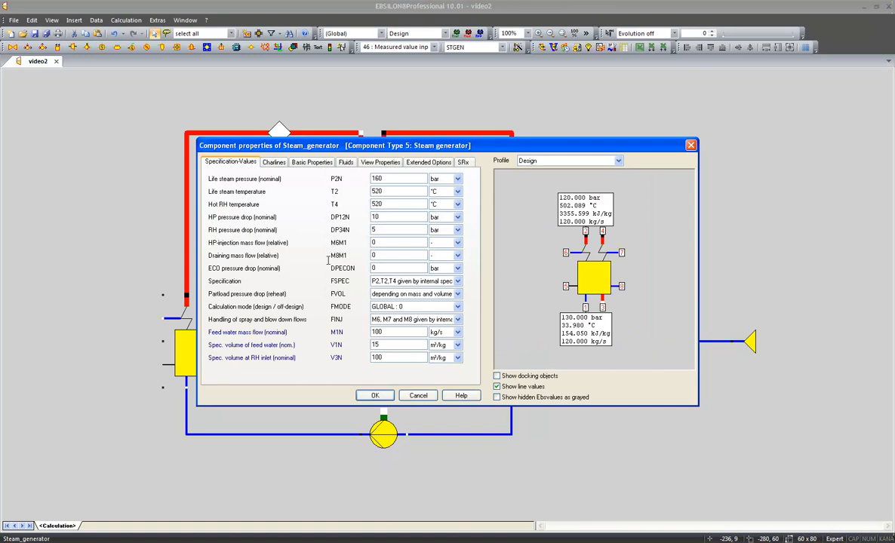
{"action": "left_click", "coordinate": [398, 178]}
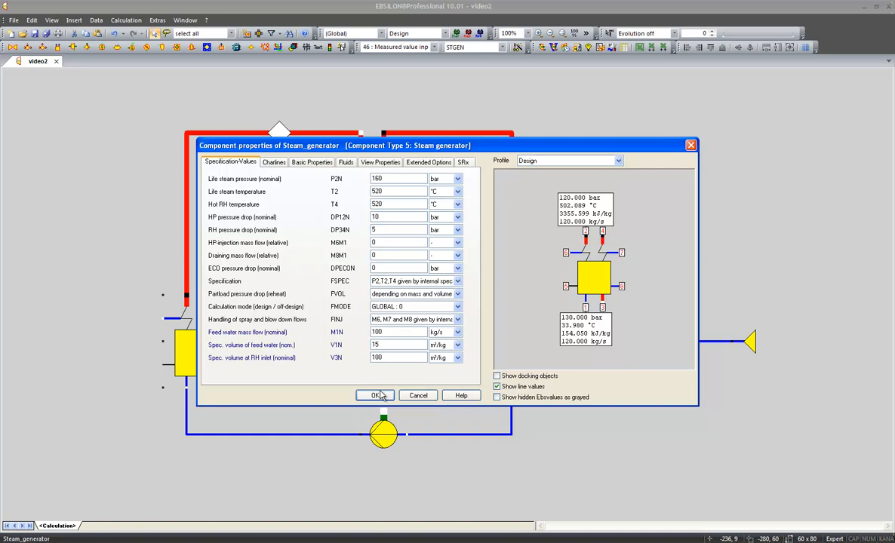
{"action": "left_click", "coordinate": [374, 395]}
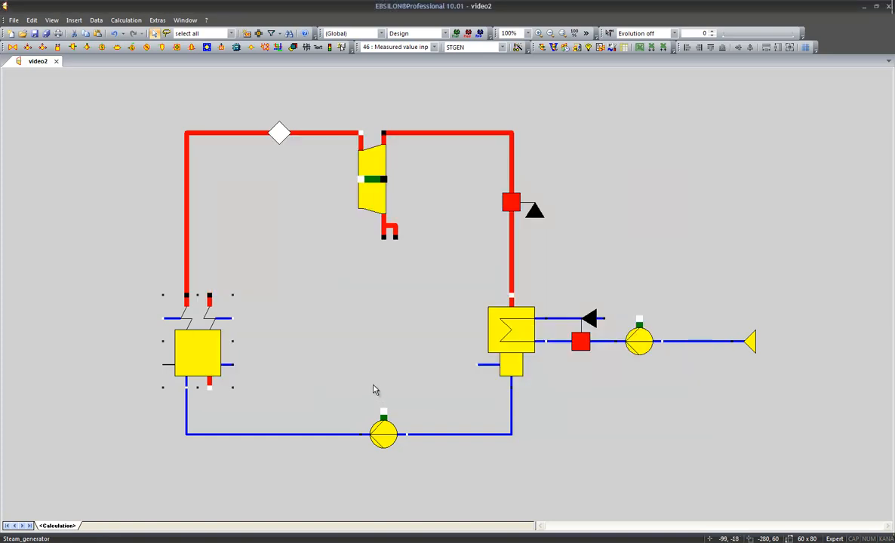
{"action": "mouse_move", "coordinate": [354, 156]}
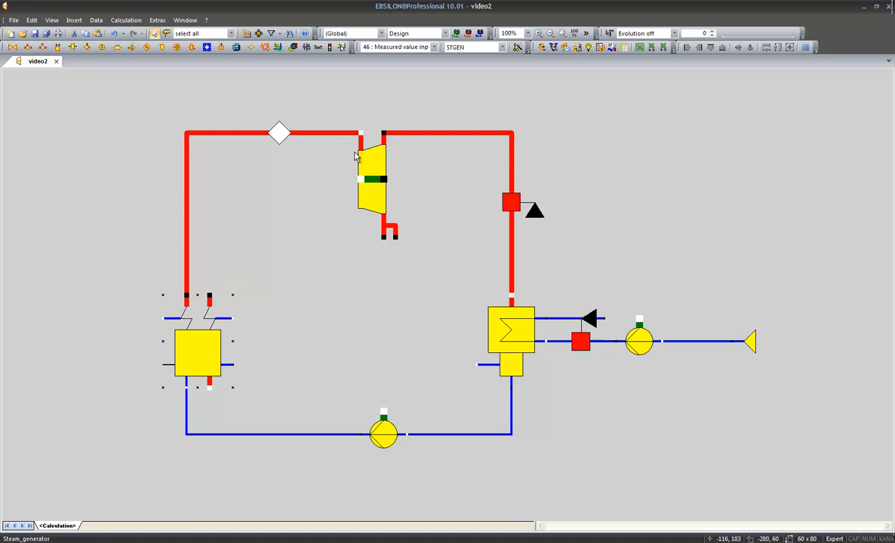
{"action": "mouse_move", "coordinate": [370, 166]}
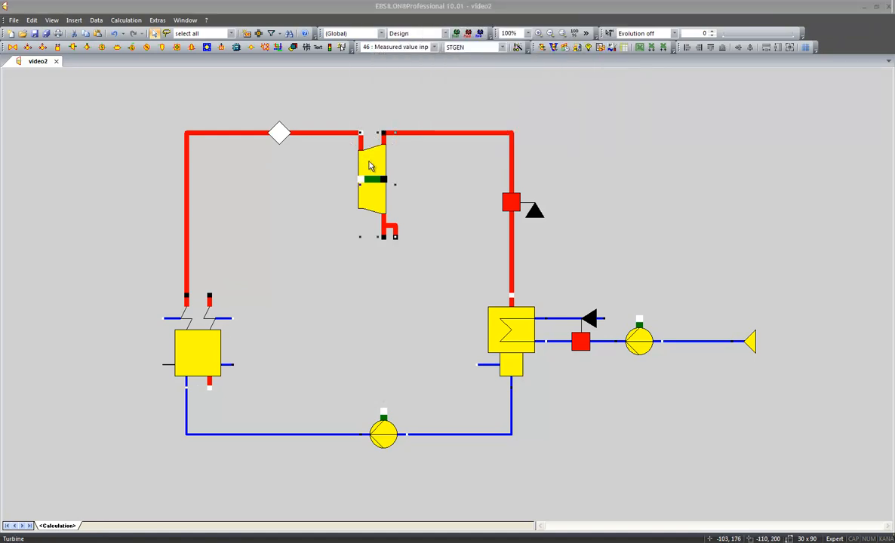
Set the turbine's inlet pressure handling FPIN to 'P1 given from outside' and confirm.
{"action": "double_click", "coordinate": [370, 181]}
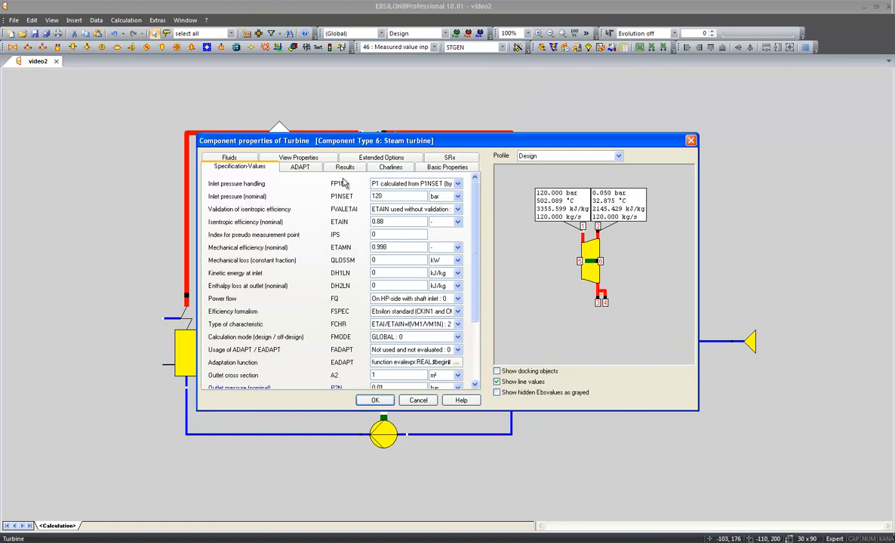
{"action": "mouse_move", "coordinate": [344, 184]}
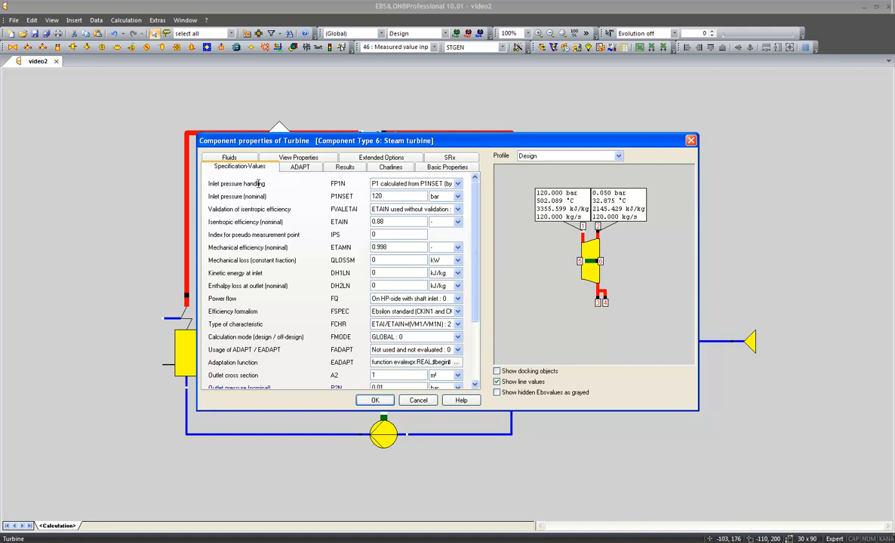
{"action": "mouse_move", "coordinate": [344, 184]}
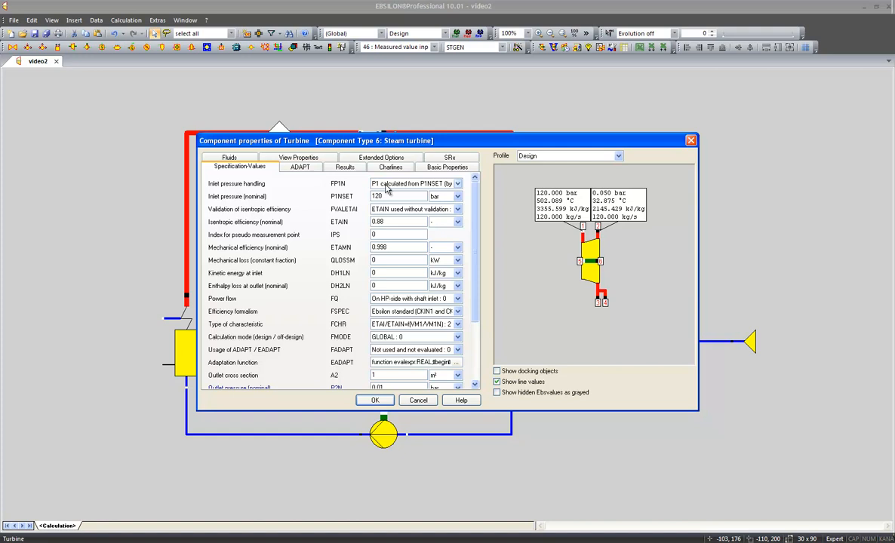
{"action": "left_click", "coordinate": [456, 184]}
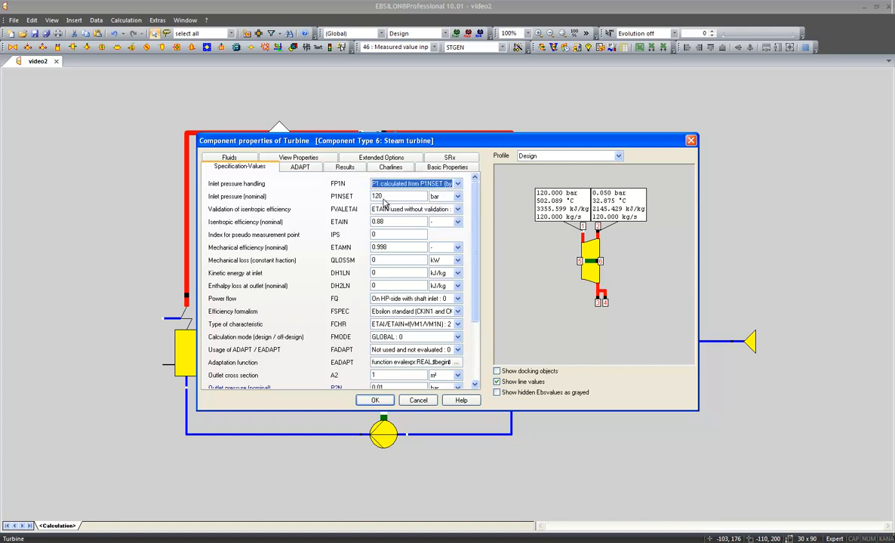
{"action": "left_click", "coordinate": [398, 197]}
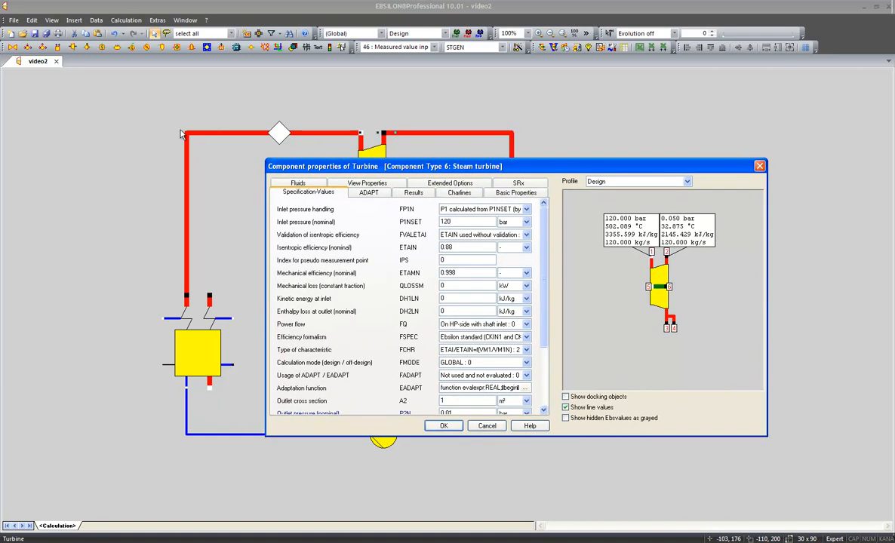
{"action": "mouse_move", "coordinate": [184, 270]}
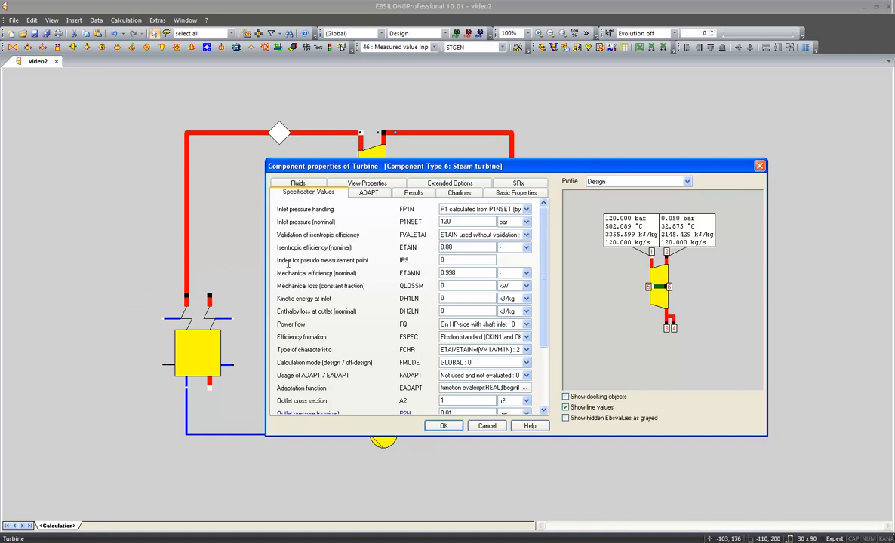
{"action": "left_click", "coordinate": [525, 209]}
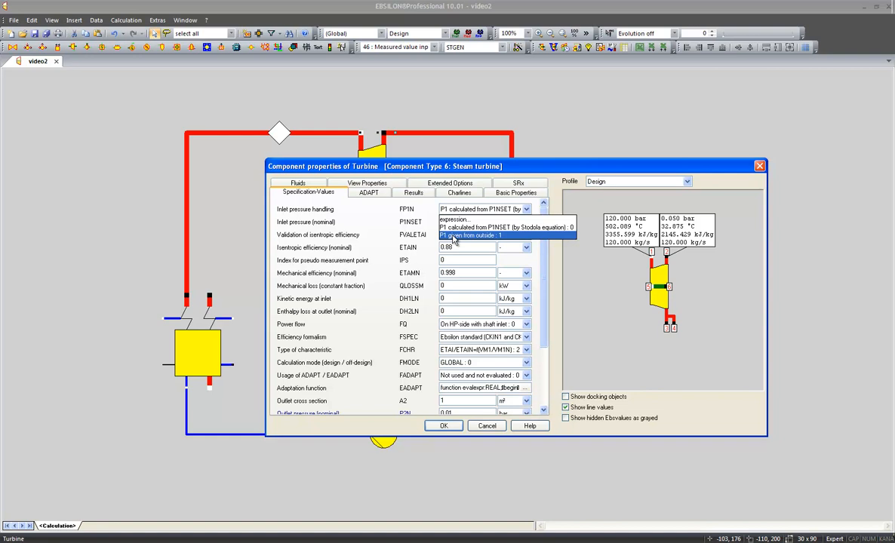
{"action": "left_click", "coordinate": [490, 236]}
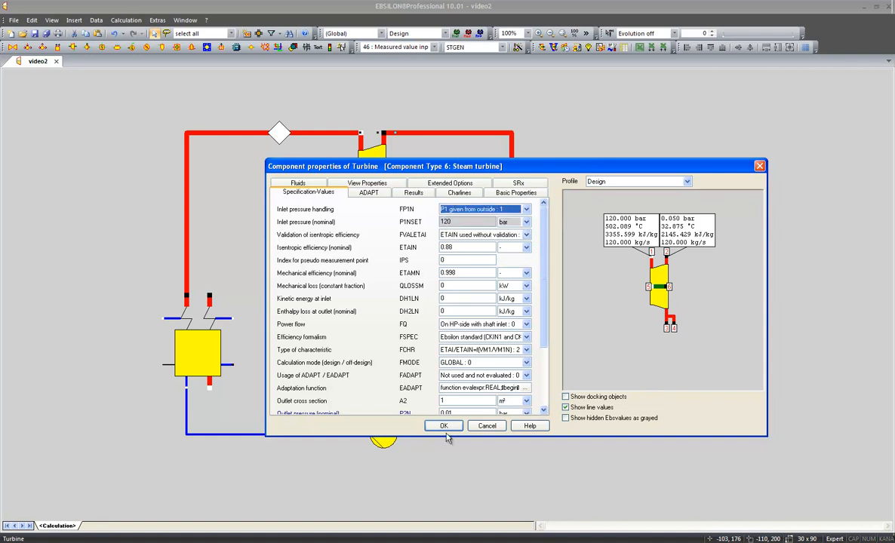
{"action": "left_click", "coordinate": [443, 425]}
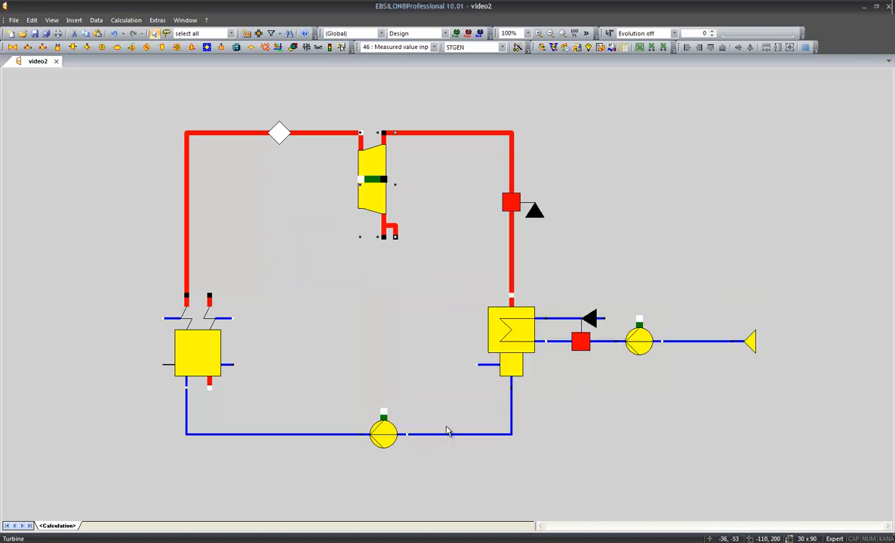
{"action": "mouse_move", "coordinate": [447, 432]}
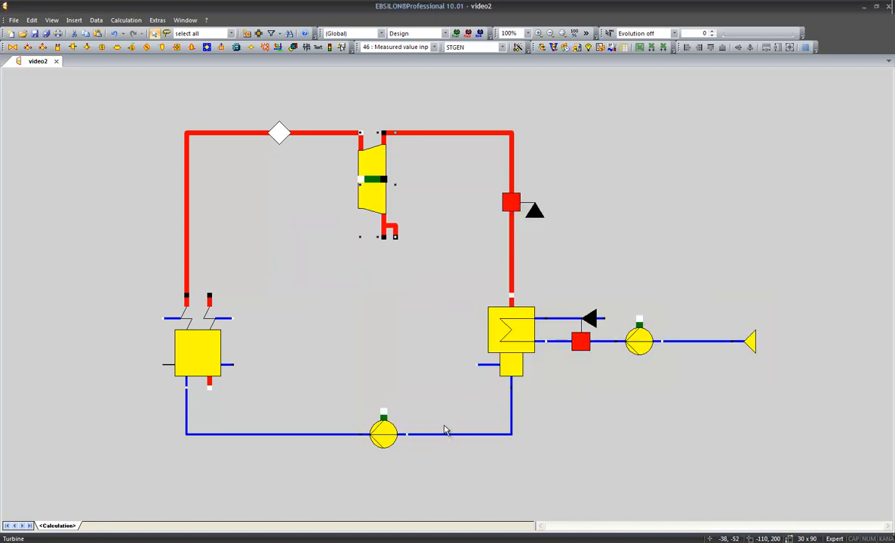
{"action": "mouse_move", "coordinate": [475, 214]}
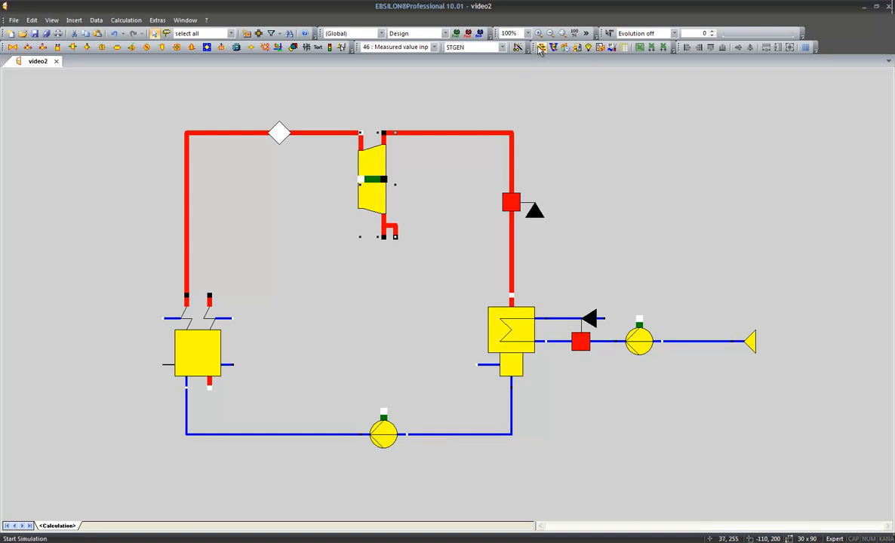
Simulate the cycle, accept the warnings message and take over the results as nominal values.
{"action": "left_click", "coordinate": [540, 46]}
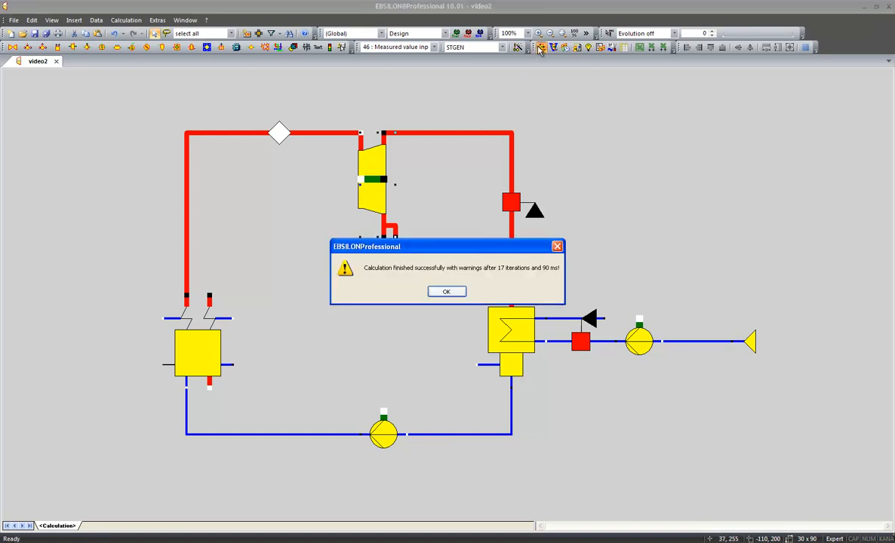
{"action": "mouse_move", "coordinate": [362, 274]}
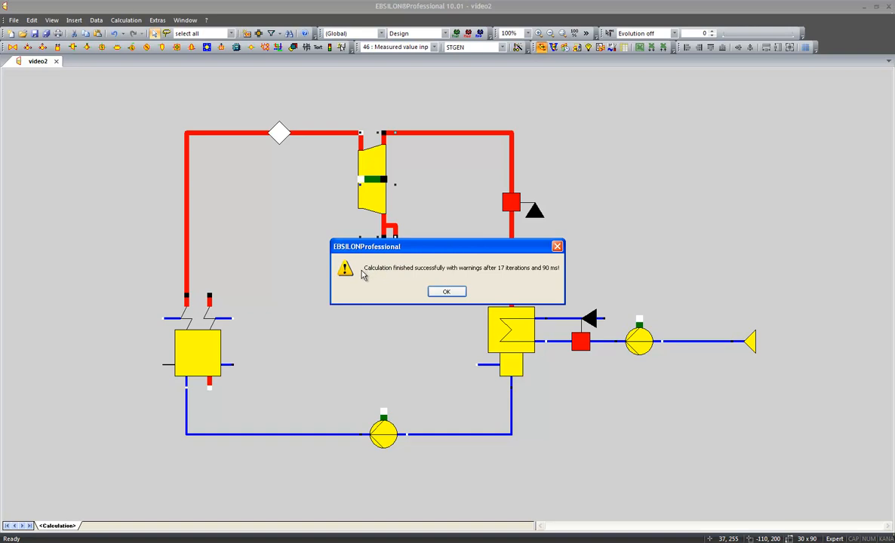
{"action": "mouse_move", "coordinate": [539, 274]}
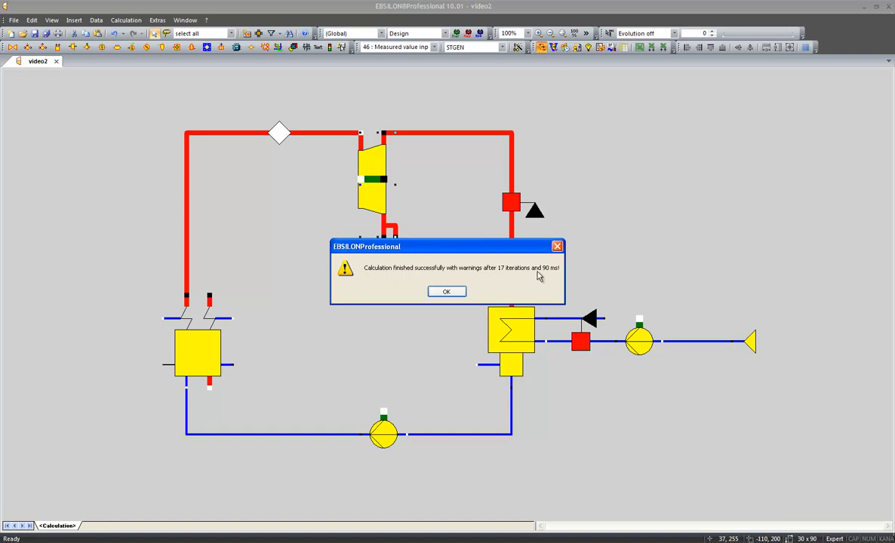
{"action": "mouse_move", "coordinate": [536, 276]}
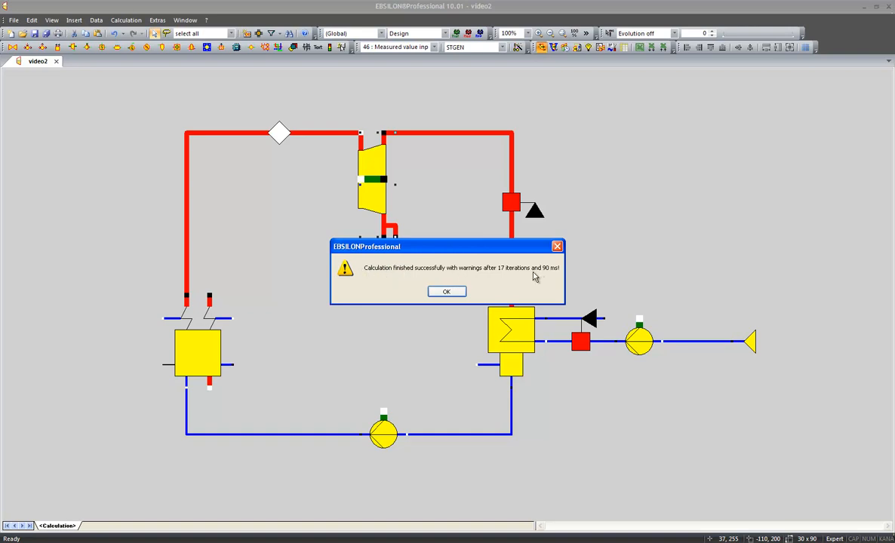
{"action": "left_click", "coordinate": [447, 293]}
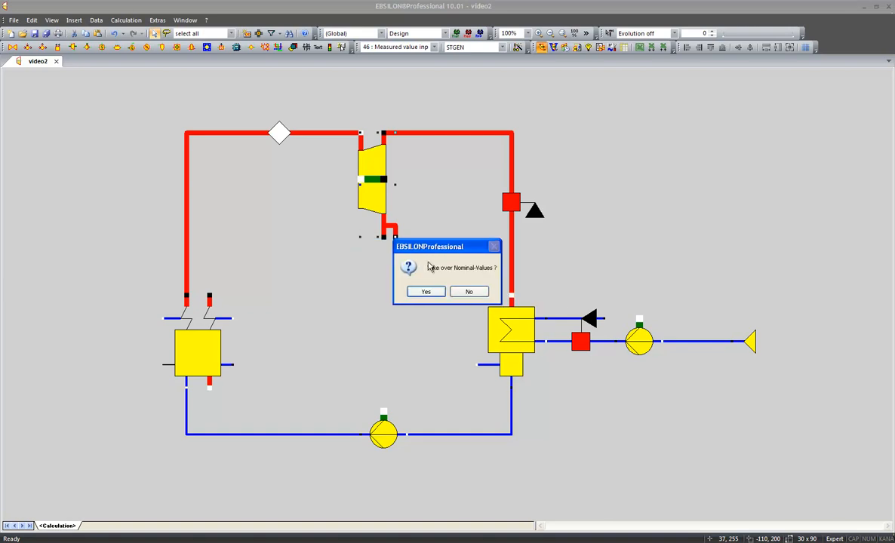
{"action": "mouse_move", "coordinate": [428, 274]}
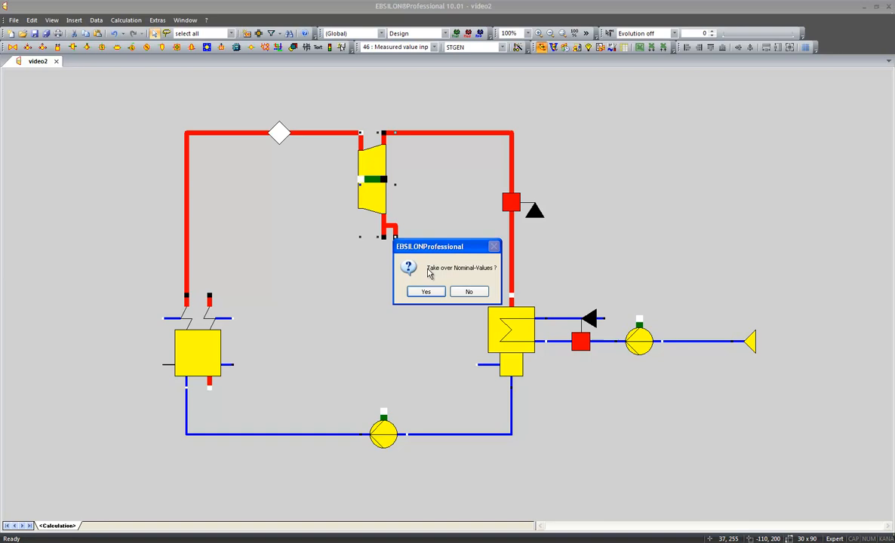
{"action": "mouse_move", "coordinate": [491, 275]}
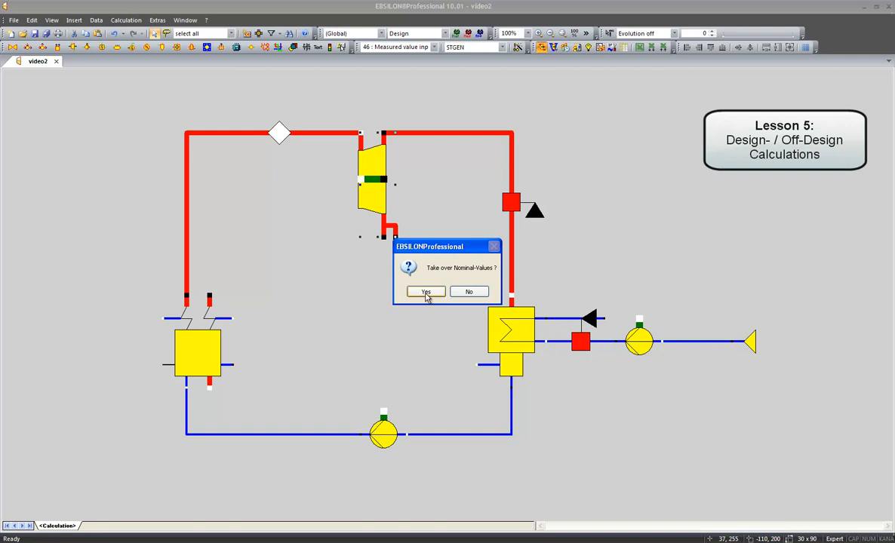
{"action": "left_click", "coordinate": [426, 293]}
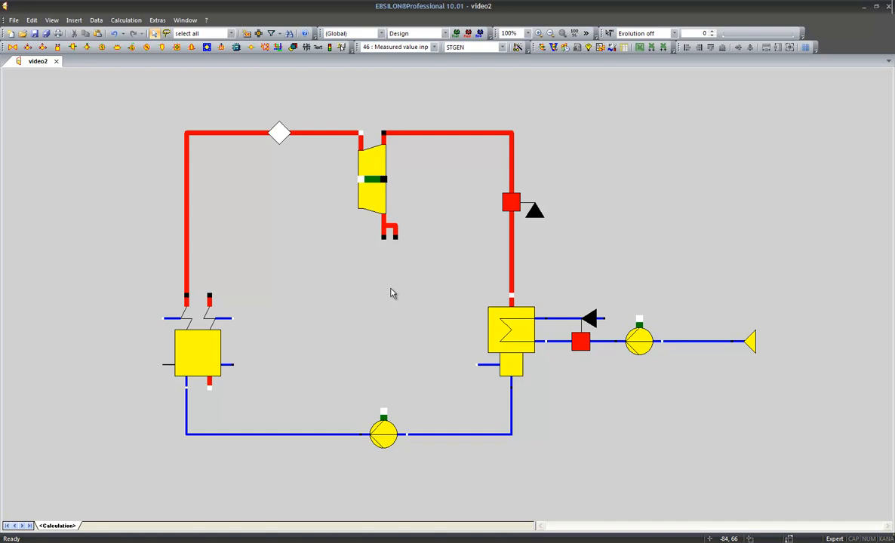
{"action": "mouse_move", "coordinate": [211, 82]}
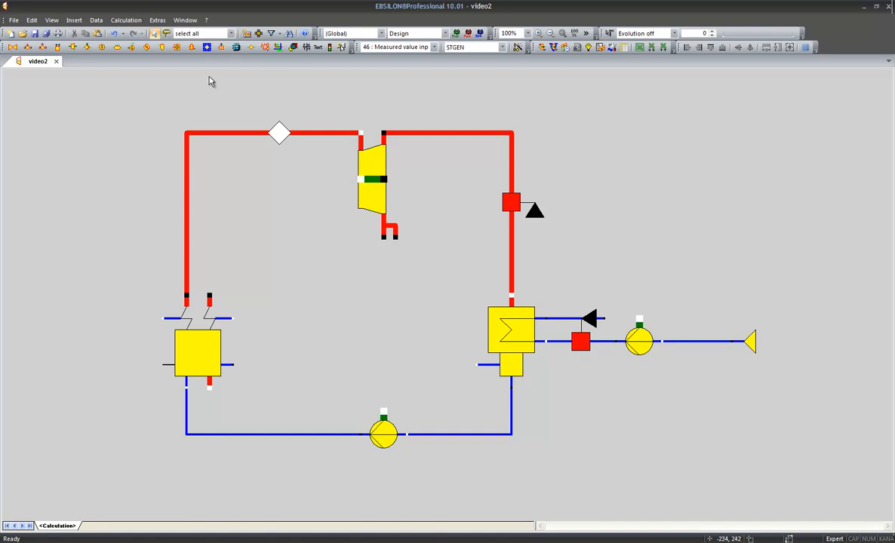
{"action": "left_click", "coordinate": [125, 20]}
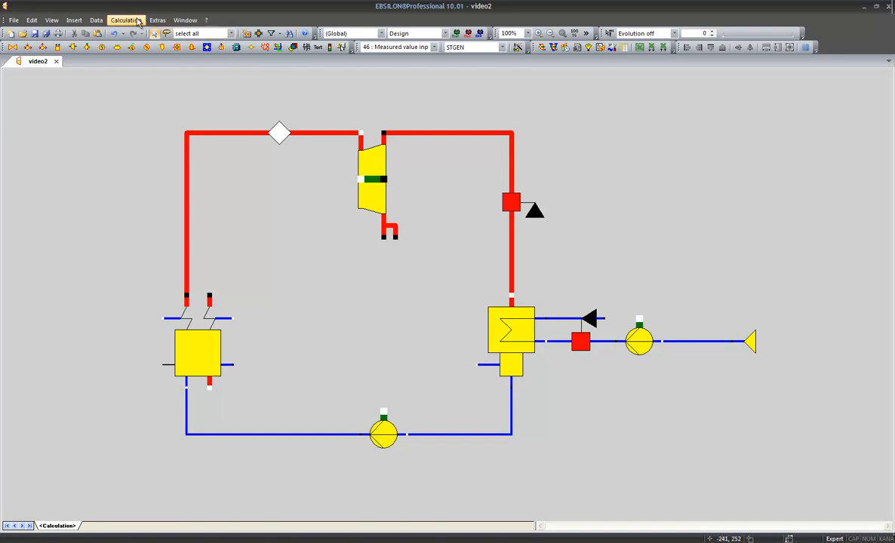
{"action": "left_click", "coordinate": [125, 20]}
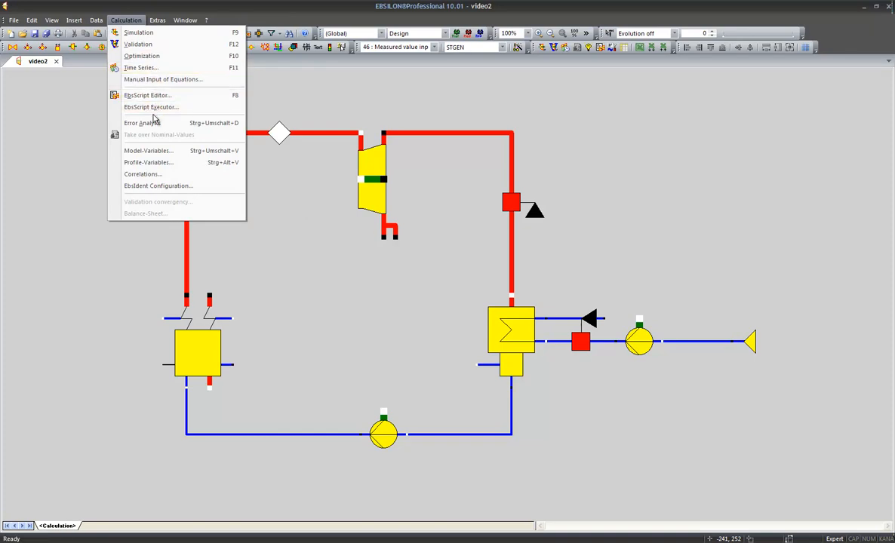
{"action": "mouse_move", "coordinate": [142, 124]}
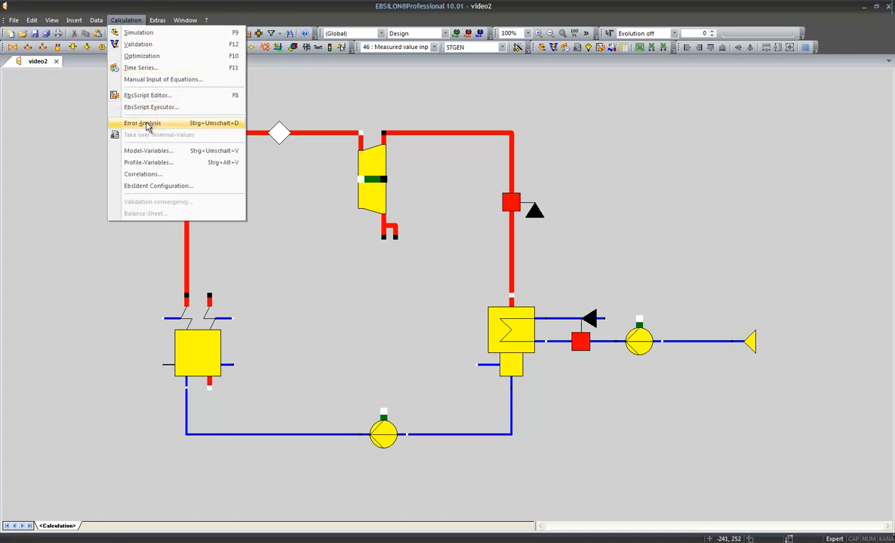
{"action": "left_click", "coordinate": [141, 123]}
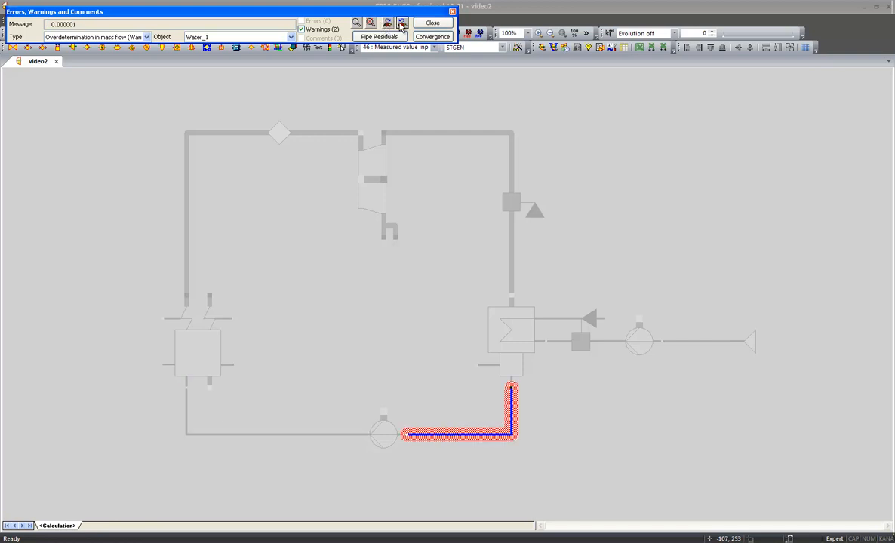
{"action": "left_click", "coordinate": [432, 23]}
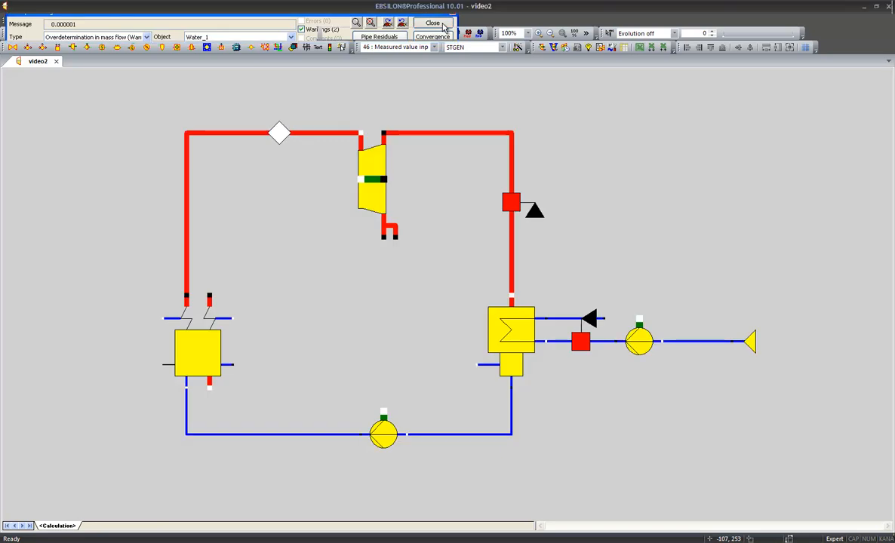
{"action": "left_click", "coordinate": [431, 22]}
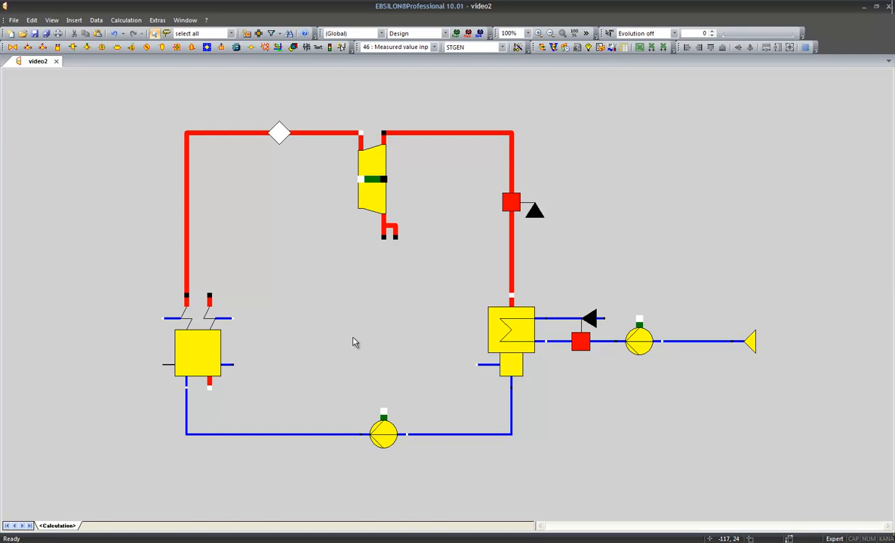
{"action": "mouse_move", "coordinate": [356, 409]}
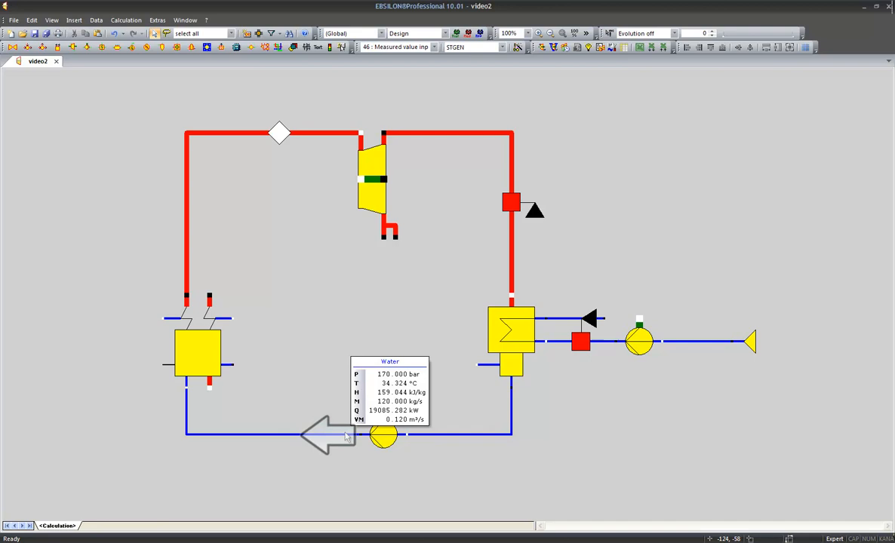
{"action": "mouse_move", "coordinate": [424, 125]}
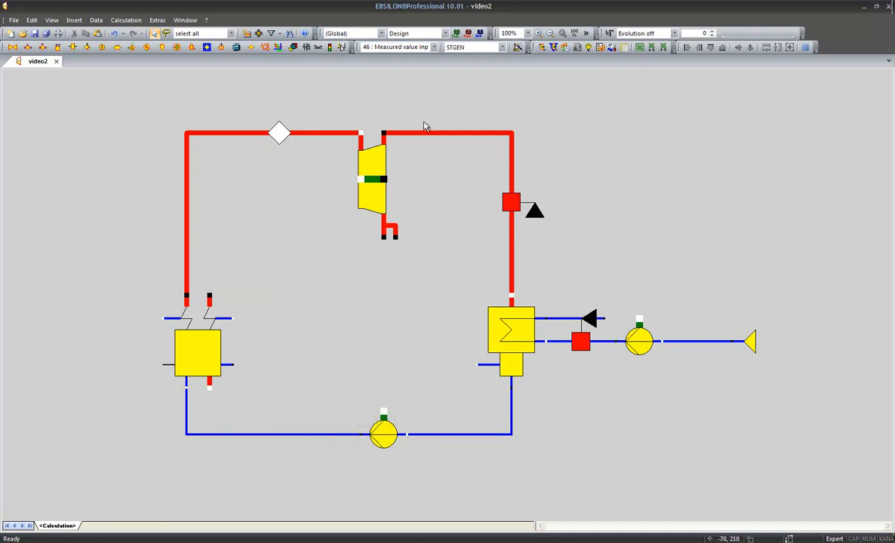
{"action": "mouse_move", "coordinate": [512, 408]}
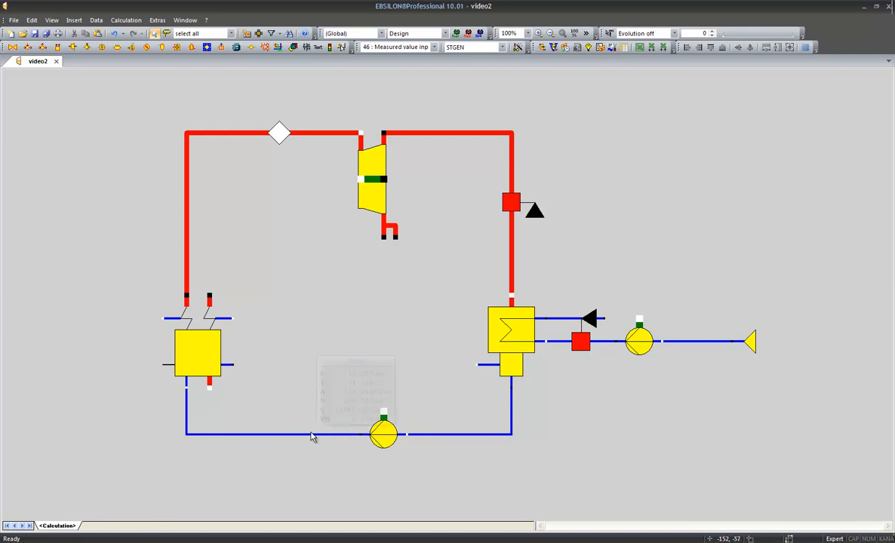
Mirror the logical separator horizontally and place it on the bottom water line before the pump.
{"action": "right_click", "coordinate": [312, 438]}
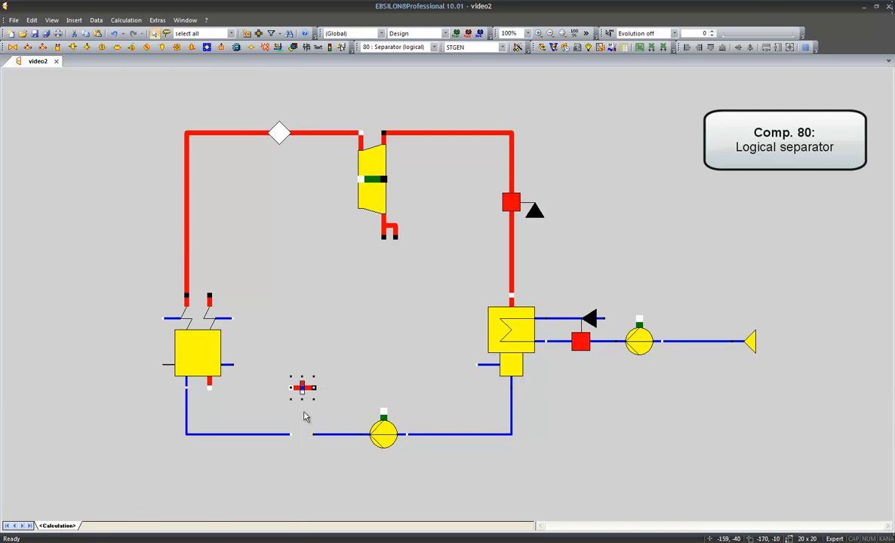
{"action": "mouse_move", "coordinate": [296, 393]}
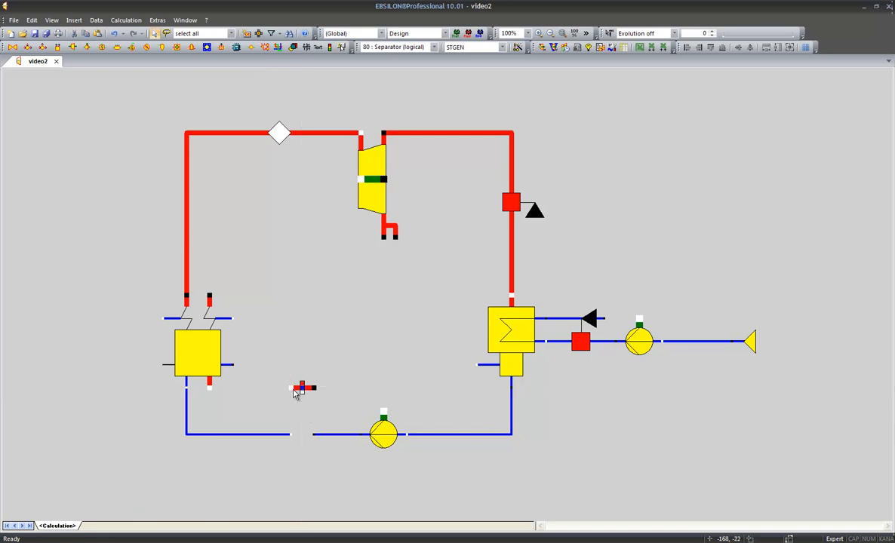
{"action": "mouse_move", "coordinate": [292, 404]}
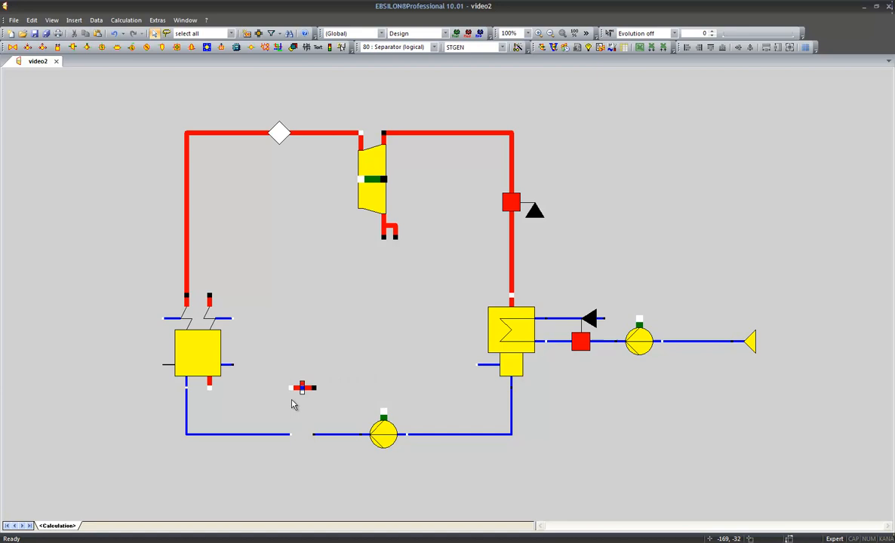
{"action": "right_click", "coordinate": [302, 389]}
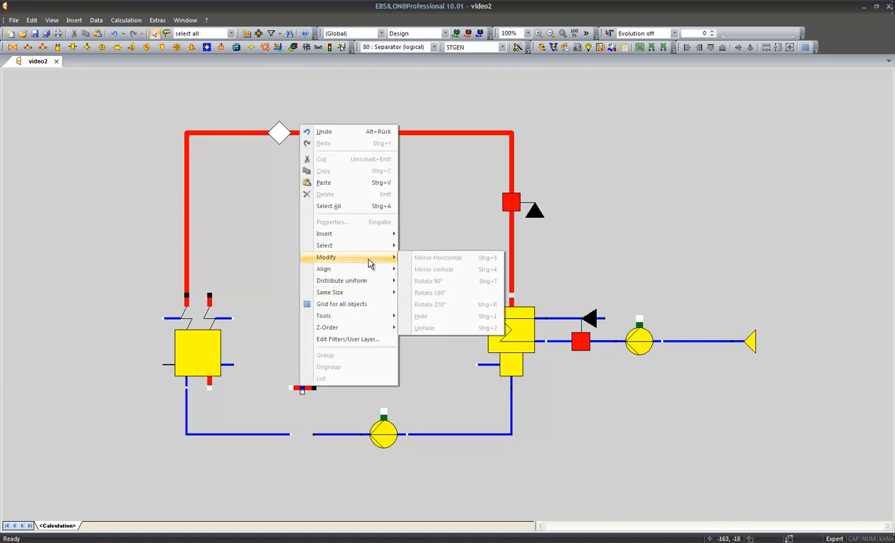
{"action": "right_click", "coordinate": [302, 390]}
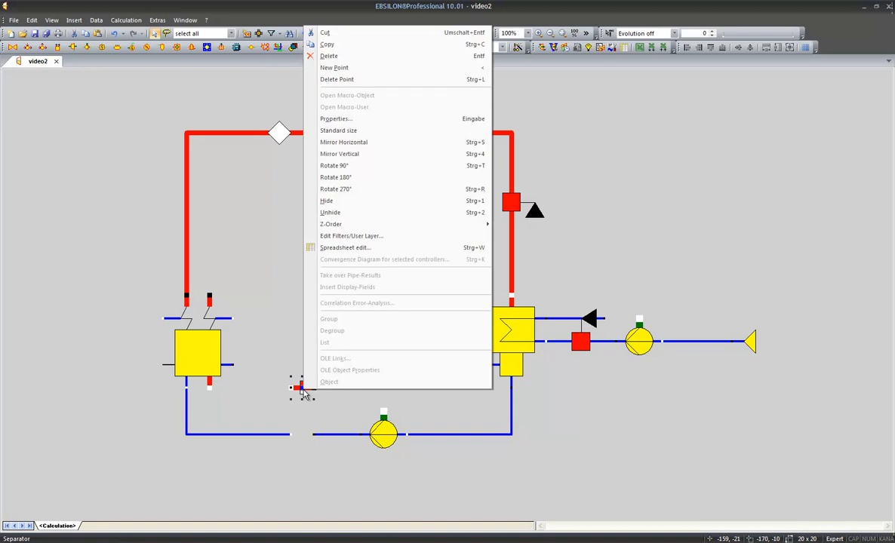
{"action": "mouse_move", "coordinate": [360, 142]}
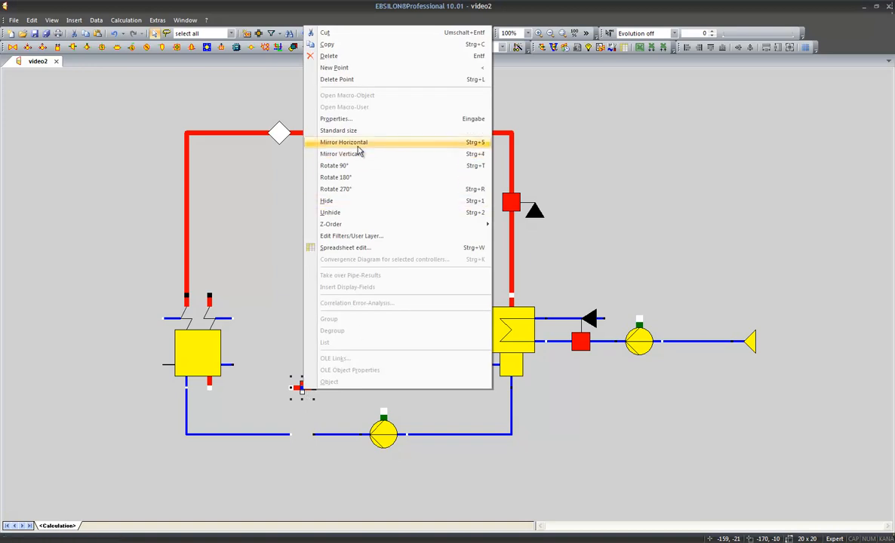
{"action": "left_click", "coordinate": [344, 142]}
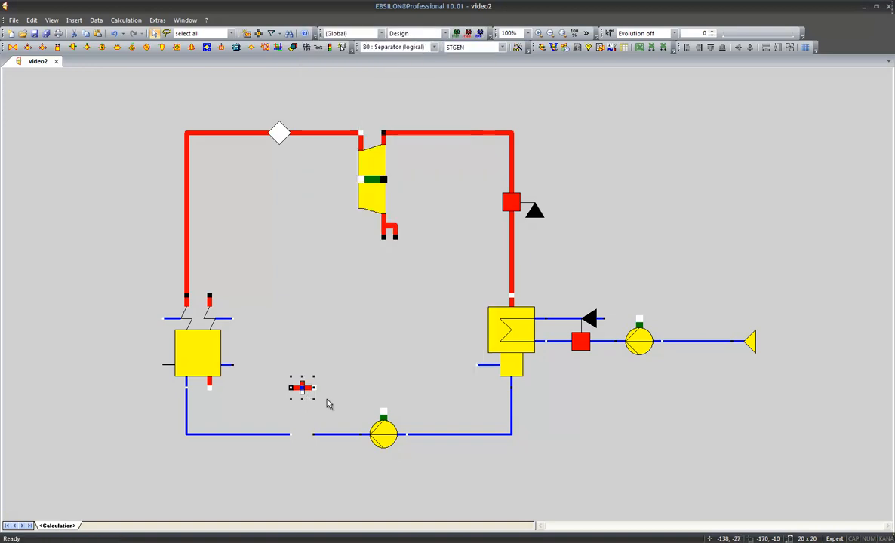
{"action": "left_click_drag", "start_coordinate": [302, 386], "coordinate": [302, 434]}
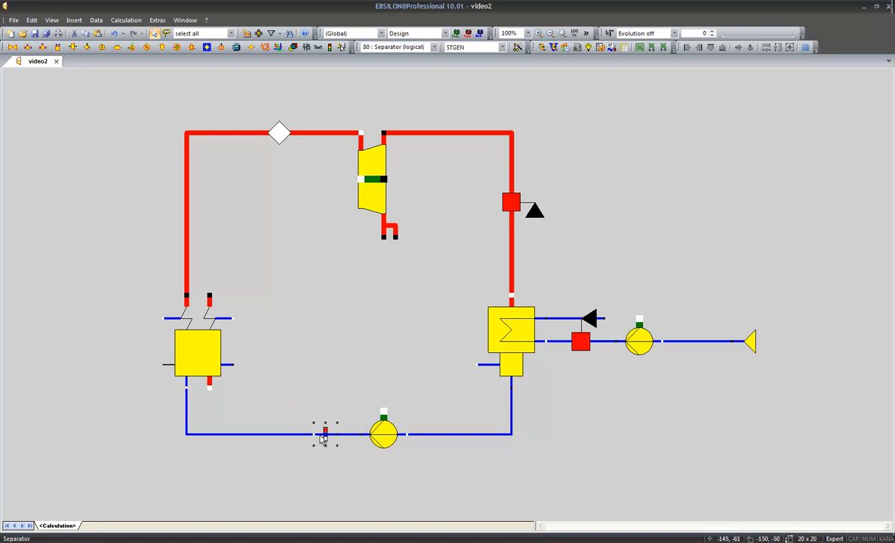
{"action": "left_click_drag", "start_coordinate": [323, 432], "coordinate": [302, 423]}
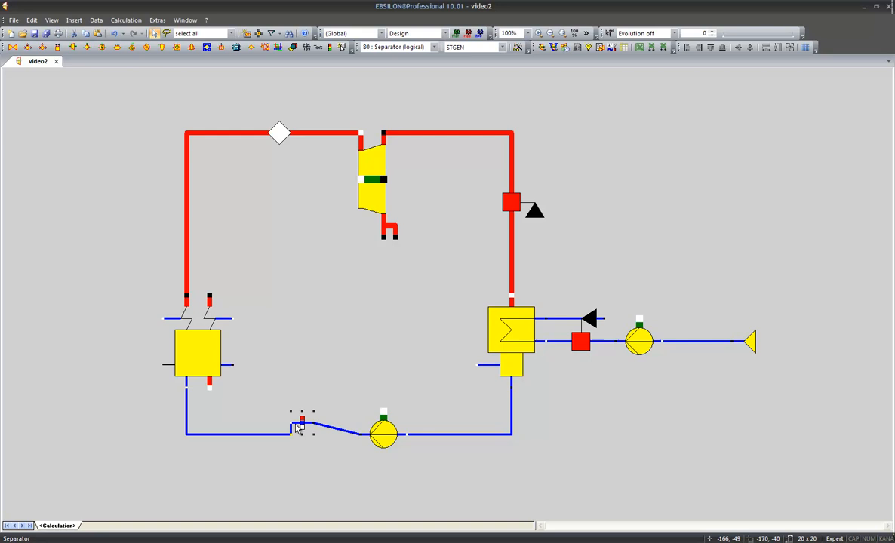
Set the separator's type of separation (FSPEC) to Mass flow: 4 and confirm.
{"action": "double_click", "coordinate": [301, 423]}
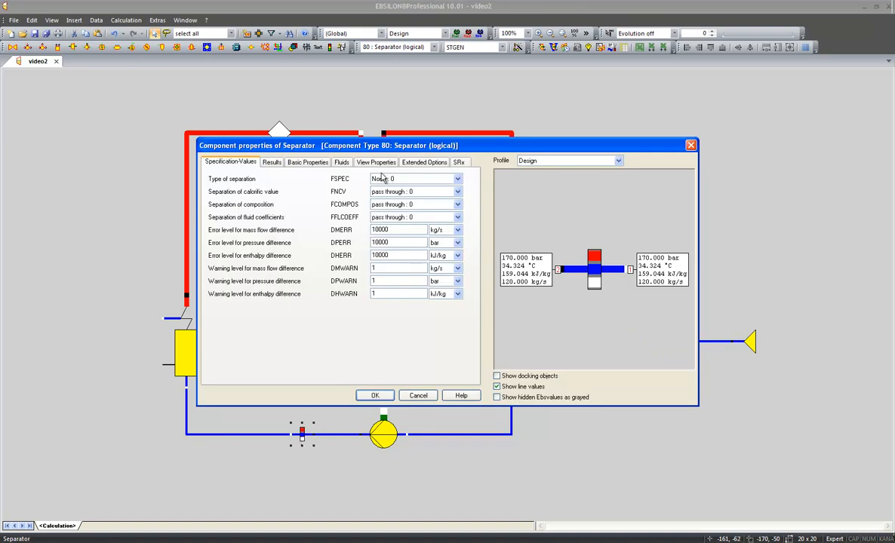
{"action": "left_click", "coordinate": [457, 178]}
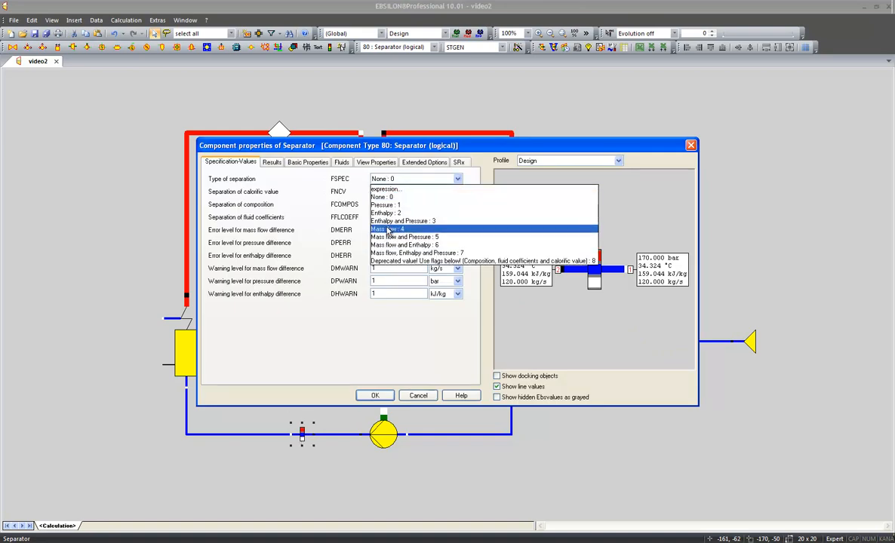
{"action": "left_click", "coordinate": [392, 229]}
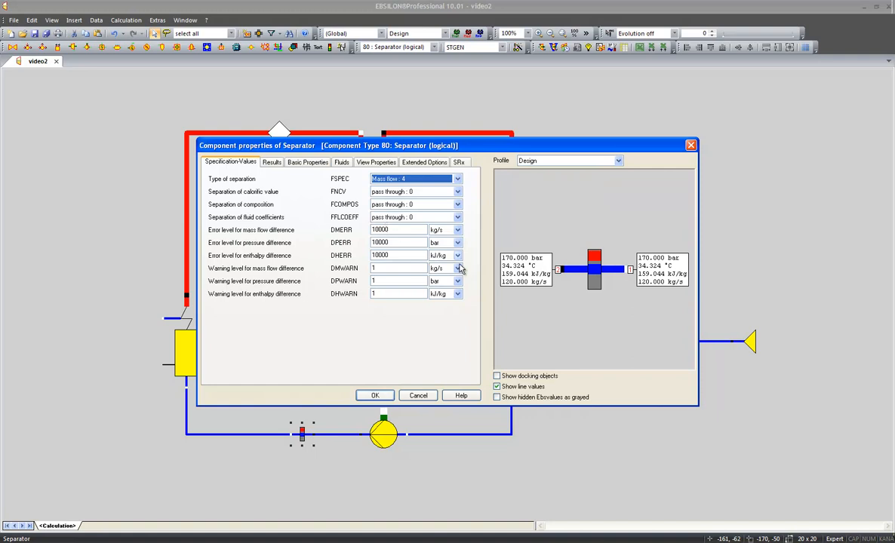
{"action": "mouse_move", "coordinate": [551, 253]}
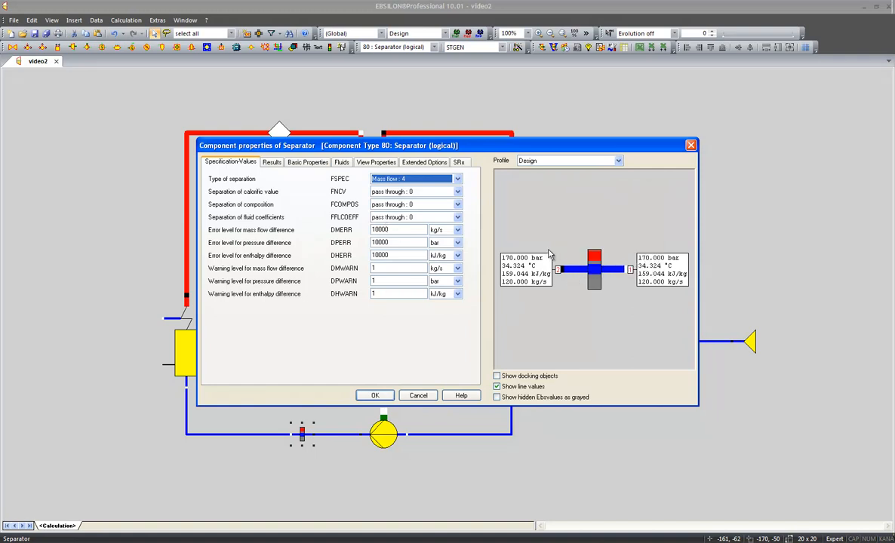
{"action": "mouse_move", "coordinate": [556, 259]}
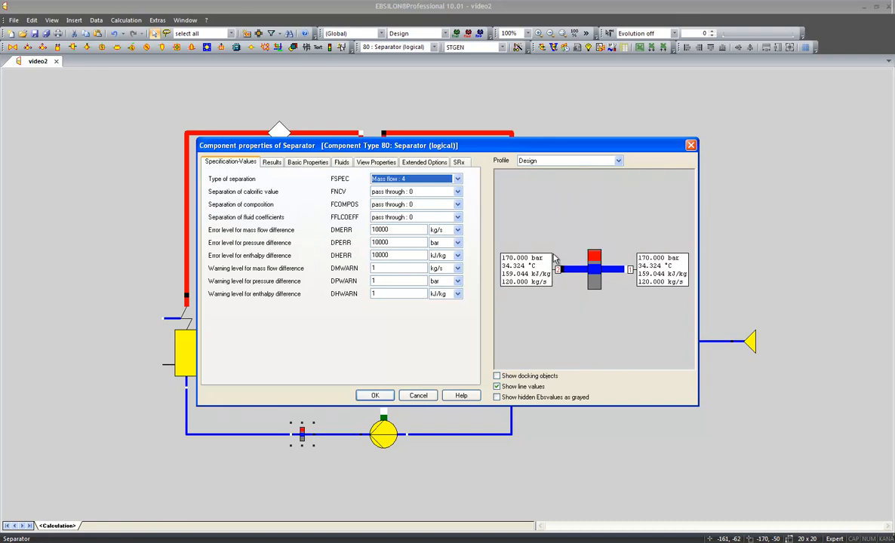
{"action": "mouse_move", "coordinate": [650, 259]}
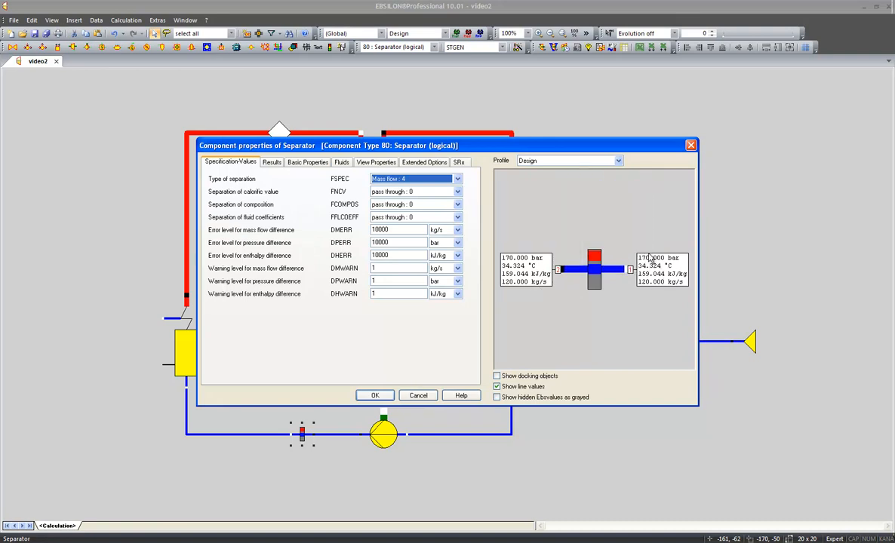
{"action": "mouse_move", "coordinate": [632, 296]}
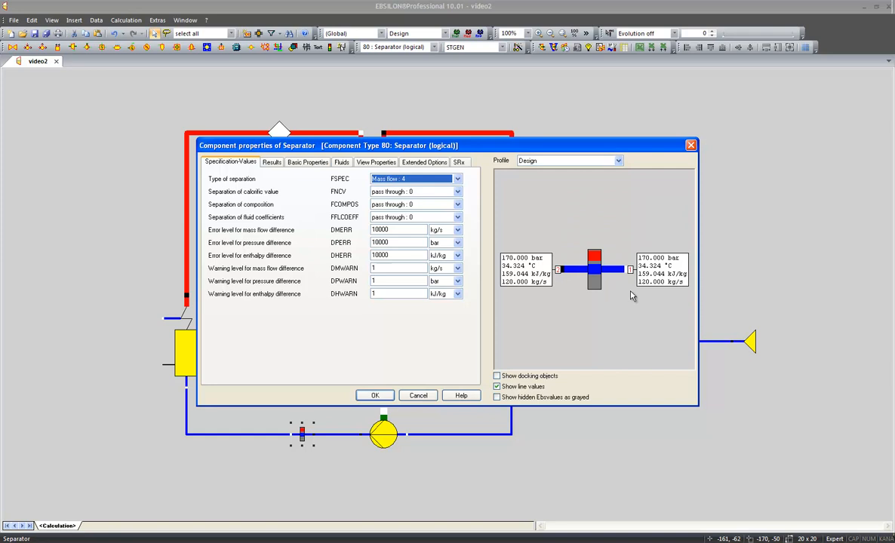
{"action": "mouse_move", "coordinate": [619, 296]}
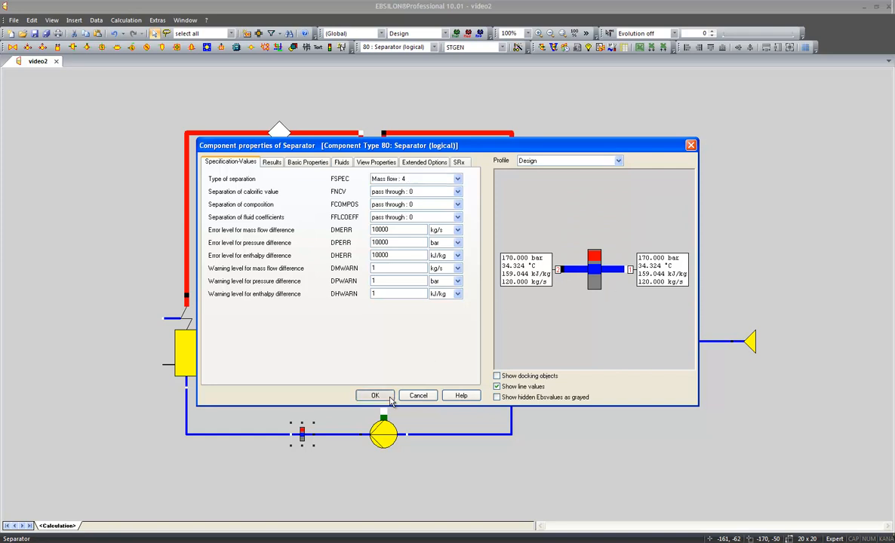
{"action": "left_click", "coordinate": [374, 396]}
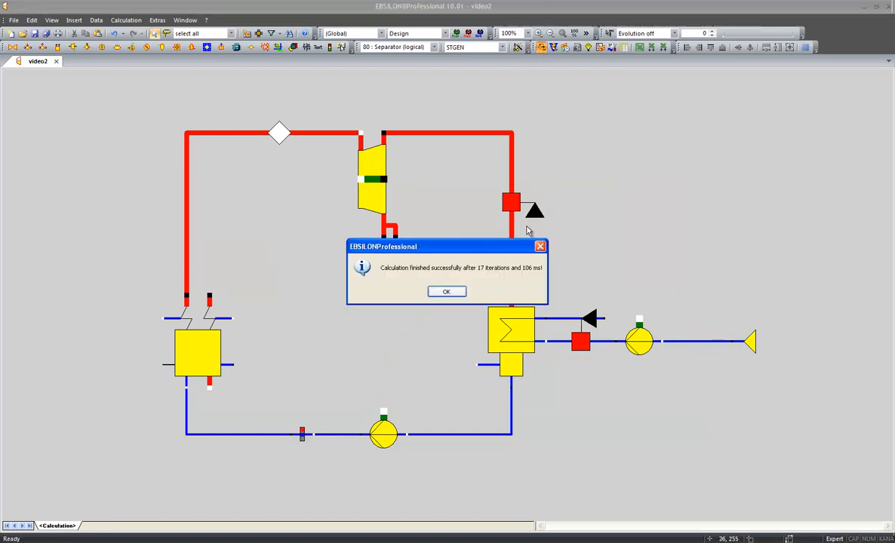
{"action": "mouse_move", "coordinate": [497, 281]}
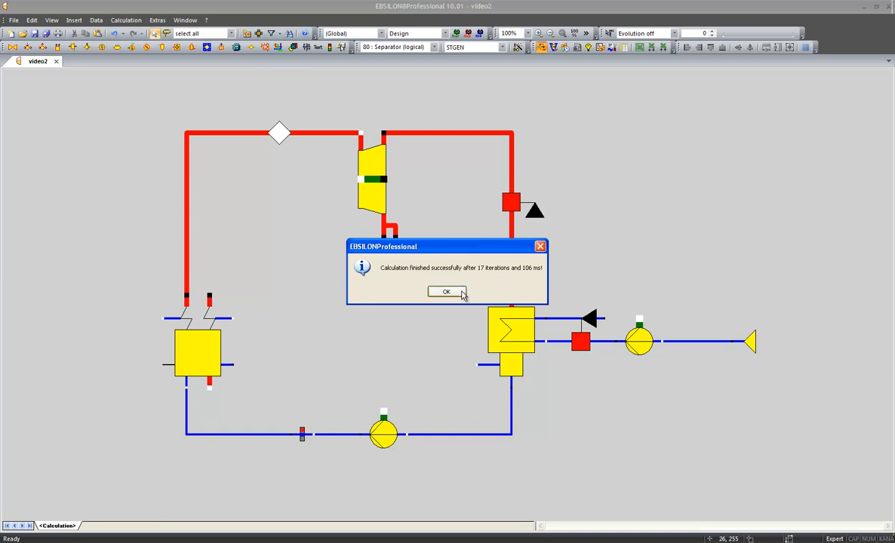
Accept the successful calculation message and adopt its results as nominal values.
{"action": "left_click", "coordinate": [446, 293]}
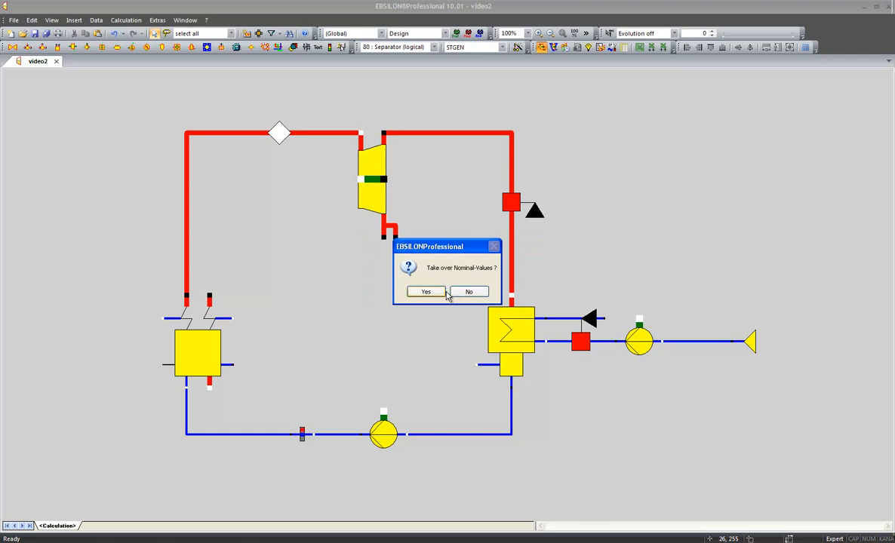
{"action": "mouse_move", "coordinate": [441, 294]}
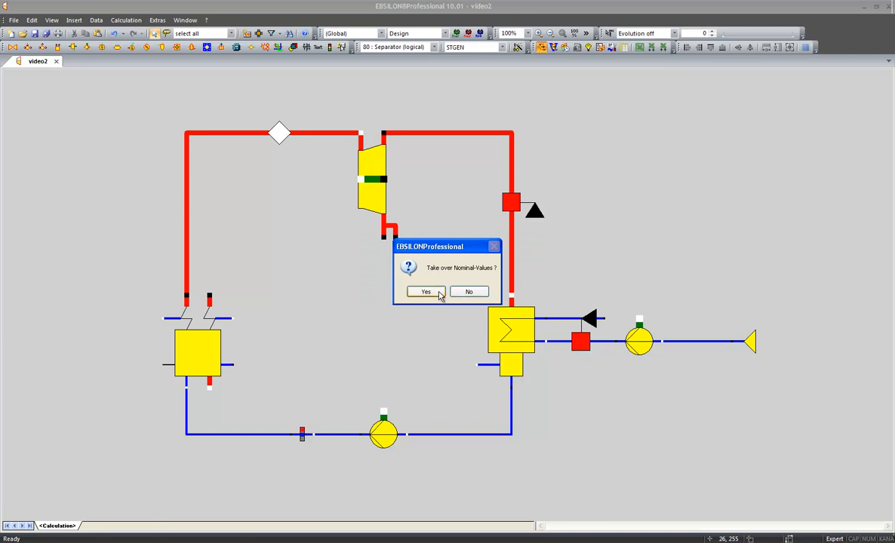
{"action": "left_click", "coordinate": [425, 293]}
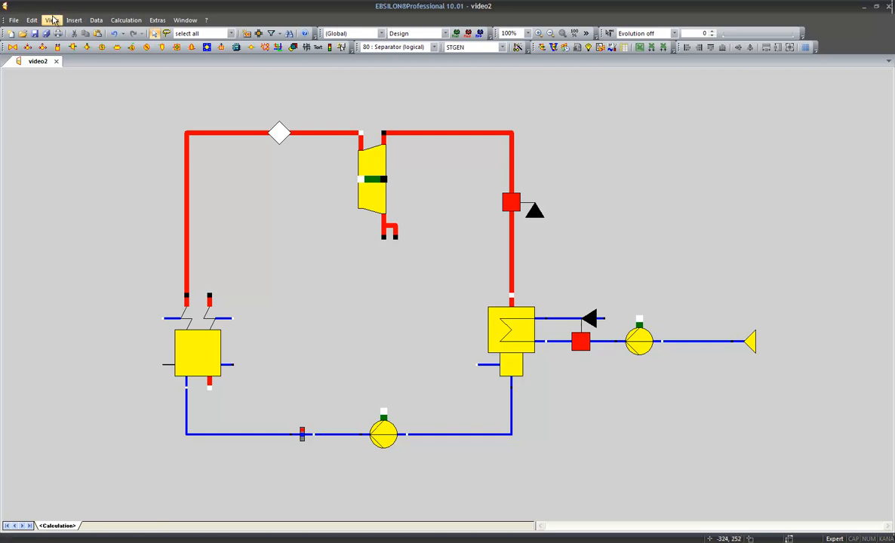
Show the Equation Analysis window with Collect Equation Data on and recalculate to list the equations.
{"action": "left_click", "coordinate": [51, 20]}
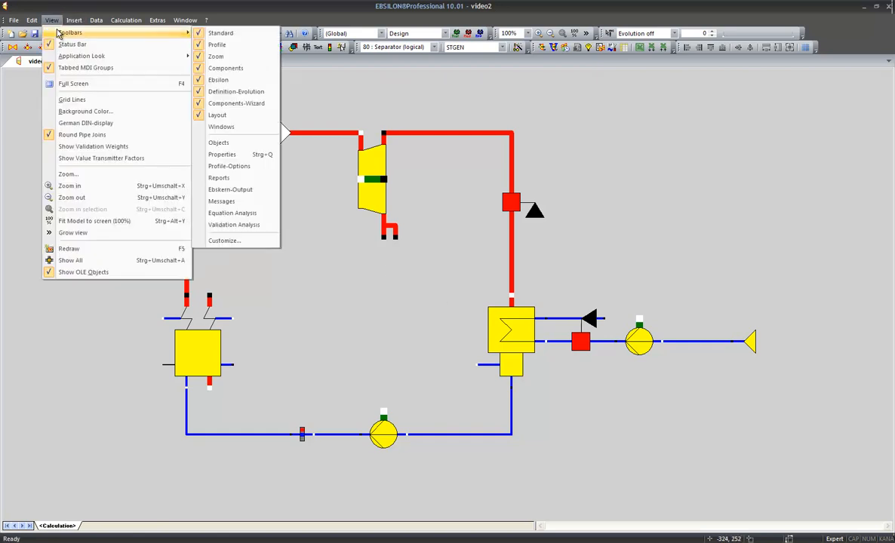
{"action": "mouse_move", "coordinate": [215, 56]}
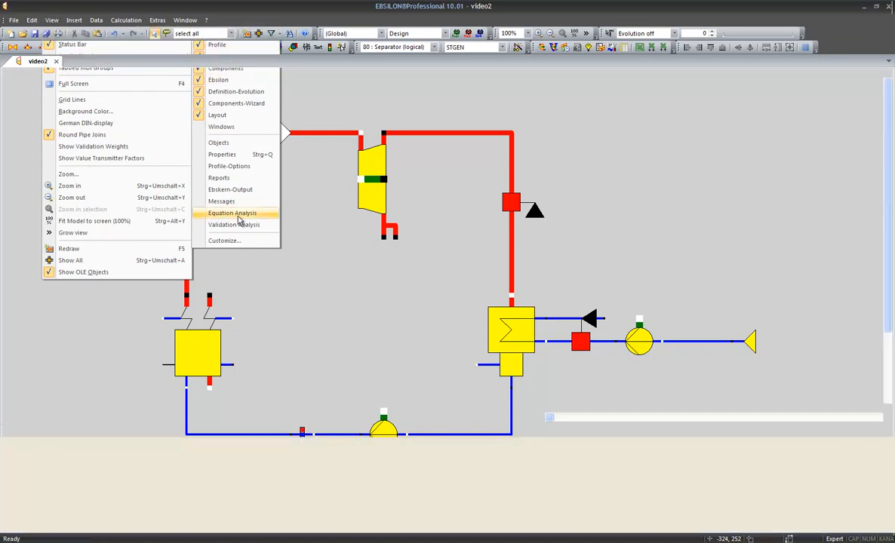
{"action": "left_click", "coordinate": [232, 213]}
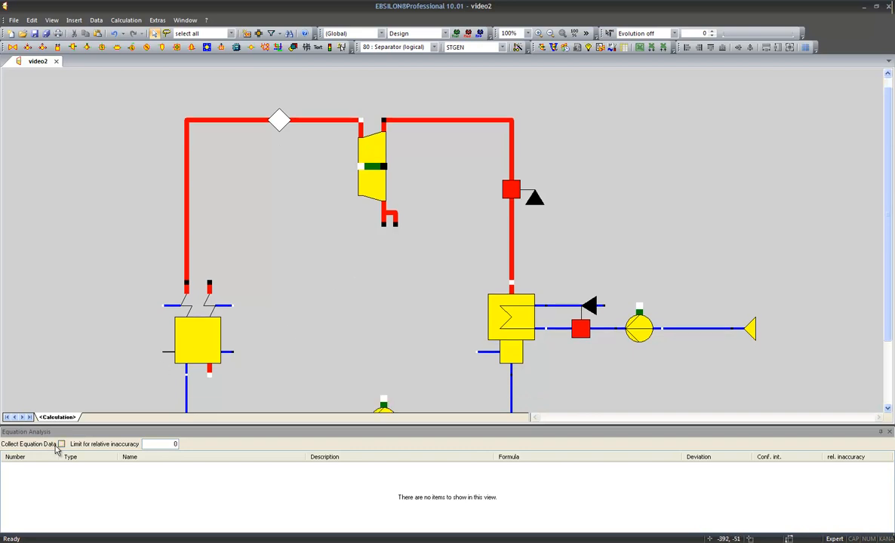
{"action": "left_click", "coordinate": [61, 443]}
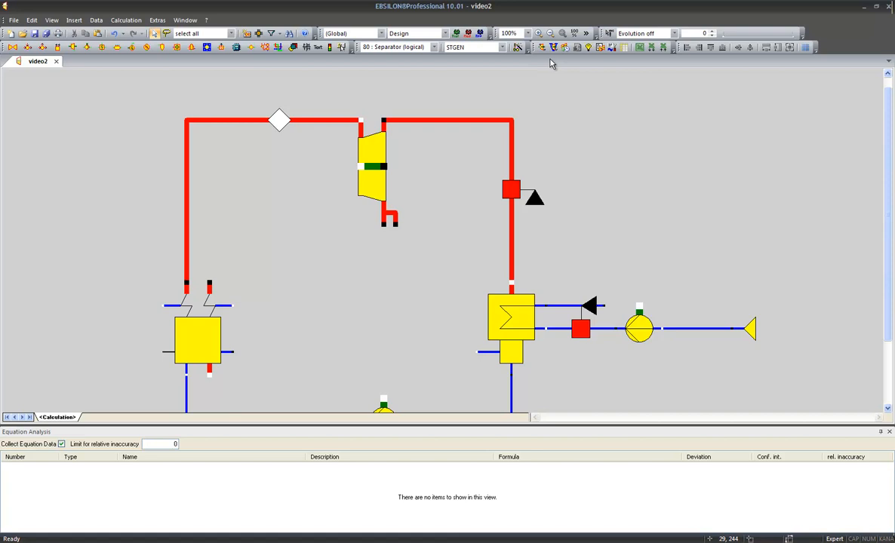
{"action": "left_click", "coordinate": [542, 47]}
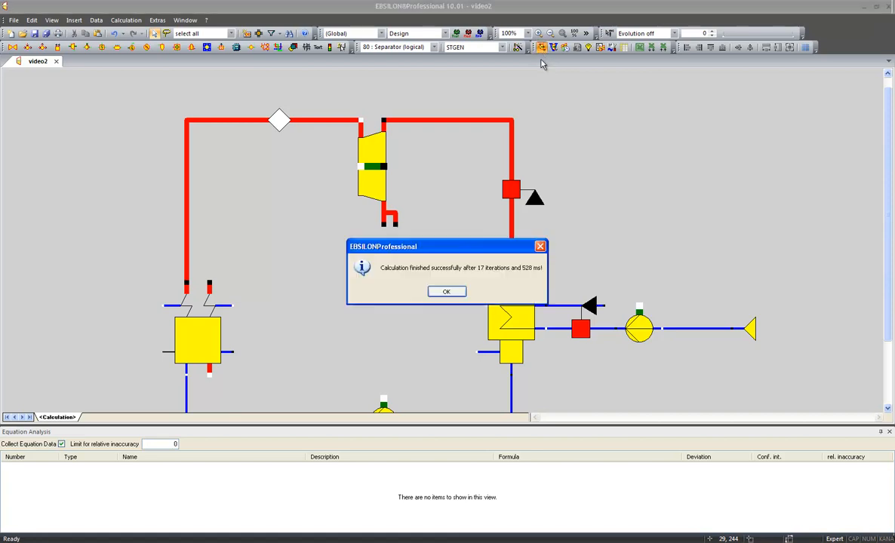
{"action": "left_click", "coordinate": [447, 291]}
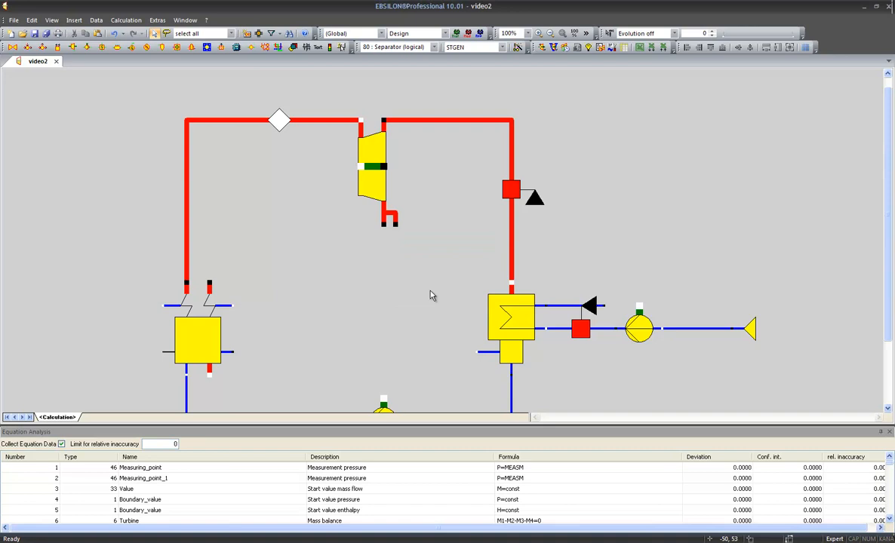
{"action": "mouse_move", "coordinate": [432, 432]}
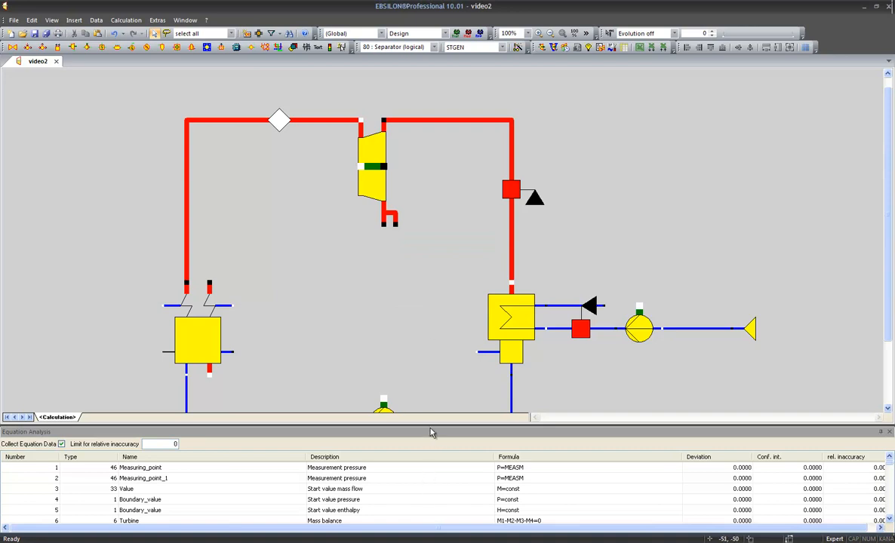
Enlarge the Equation Analysis list and scroll through the turbine and condenser balances.
{"action": "left_click_drag", "start_coordinate": [432, 428], "coordinate": [431, 329]}
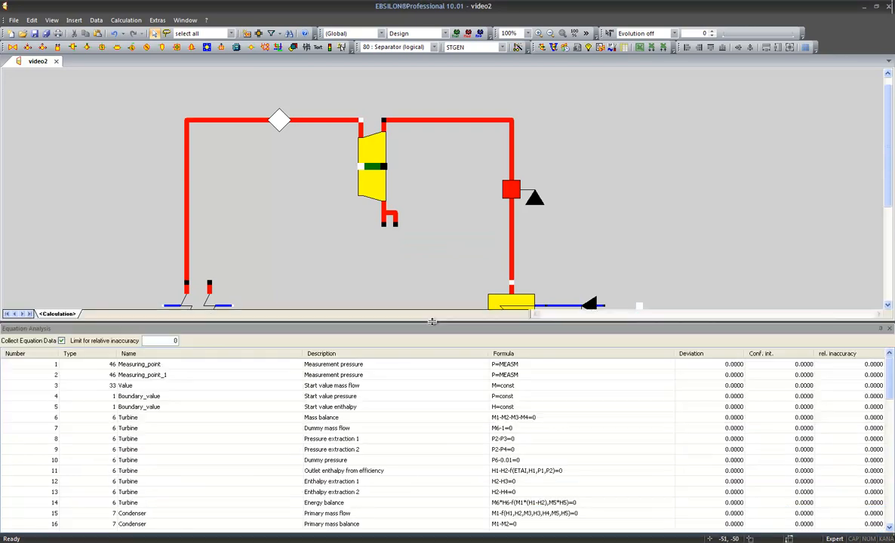
{"action": "mouse_move", "coordinate": [489, 368]}
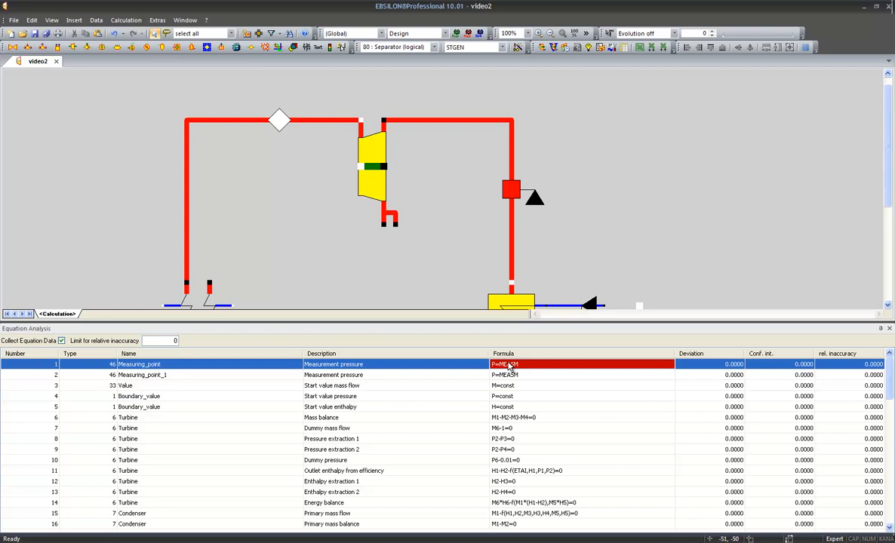
{"action": "mouse_move", "coordinate": [386, 426]}
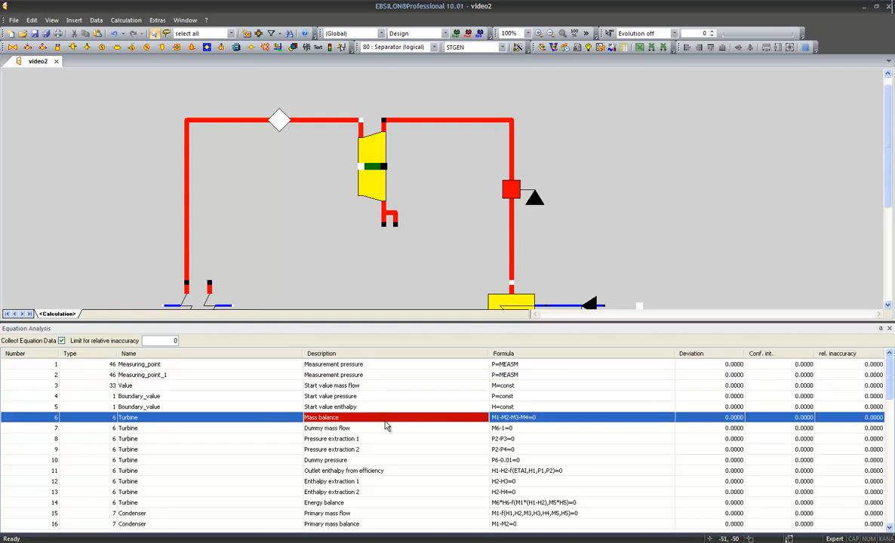
{"action": "scroll", "scroll_direction": "down", "scroll_amount": 3}
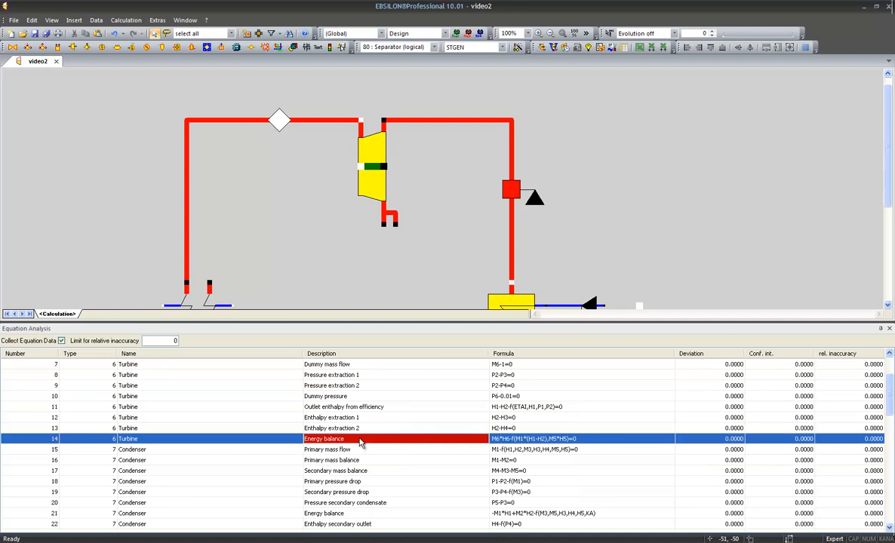
{"action": "scroll", "scroll_direction": "down", "scroll_amount": 3}
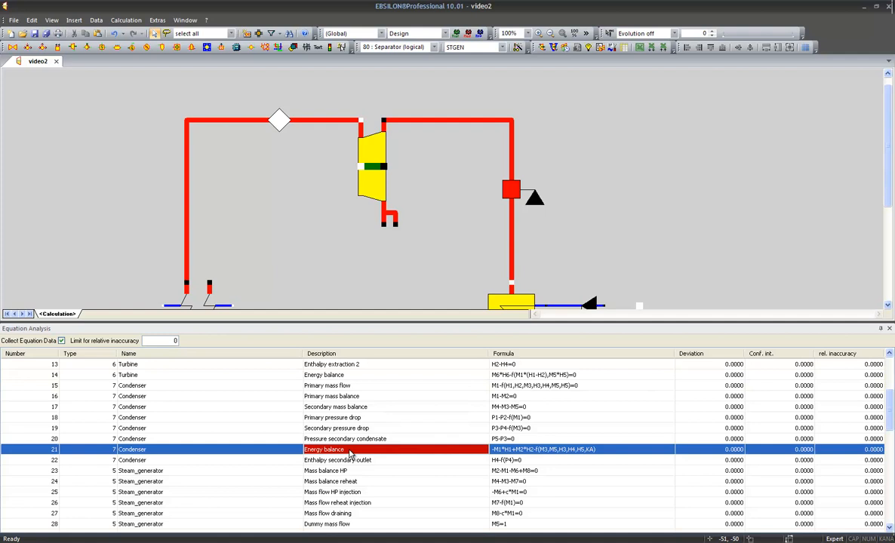
{"action": "scroll", "scroll_direction": "down", "scroll_amount": 3}
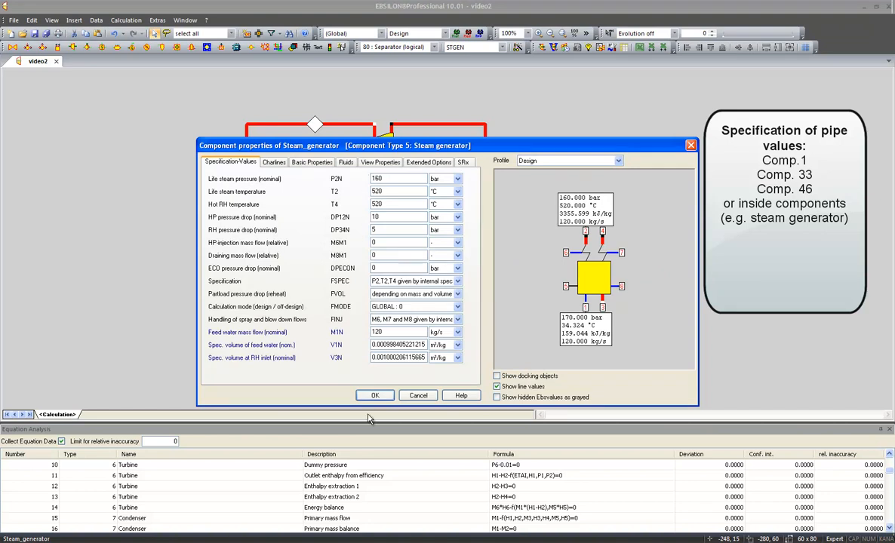
Close the steam generator's specification values with OK, returning to the full cycle diagram.
{"action": "left_click", "coordinate": [374, 395]}
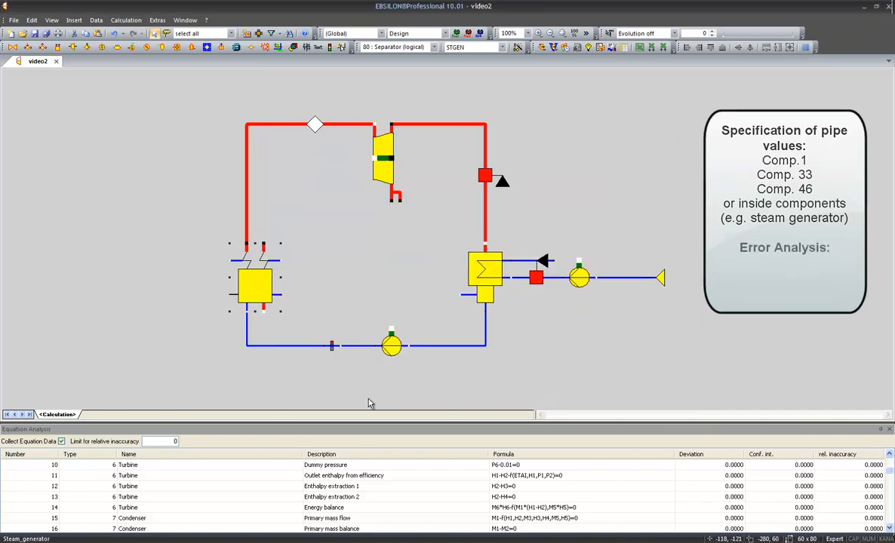
{"action": "mouse_move", "coordinate": [372, 284]}
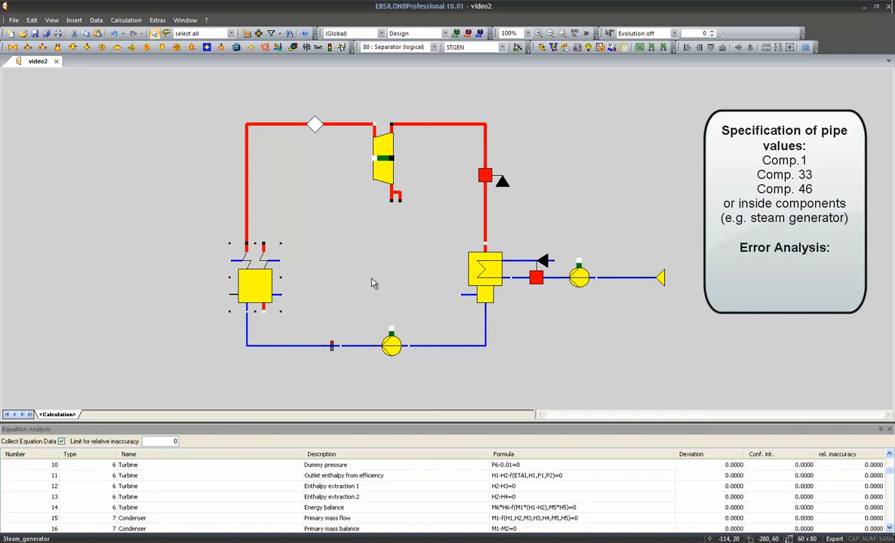